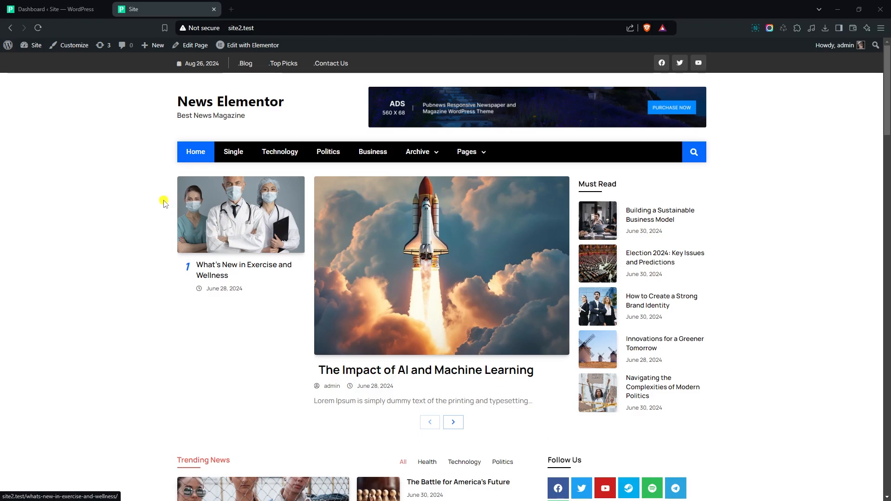
# Leave the site's front page for the admin dashboard and go to Appearance > Menus.
pyautogui.scroll(-3)
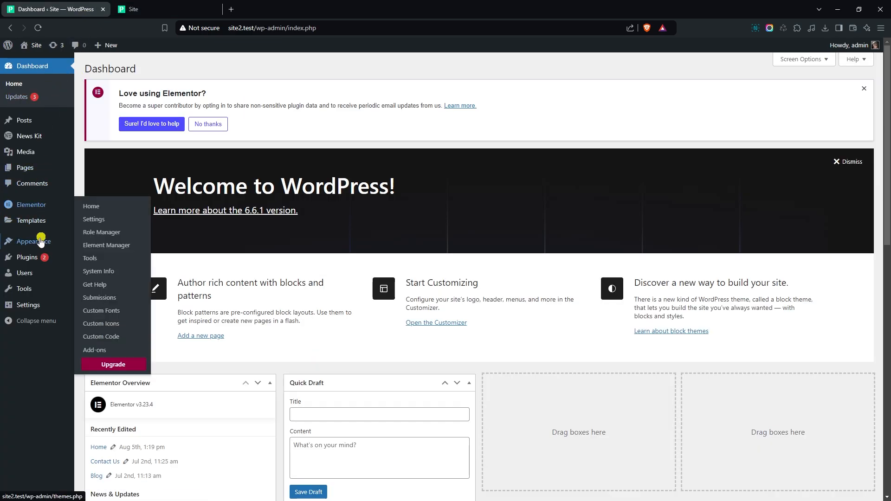
pyautogui.click(33, 241)
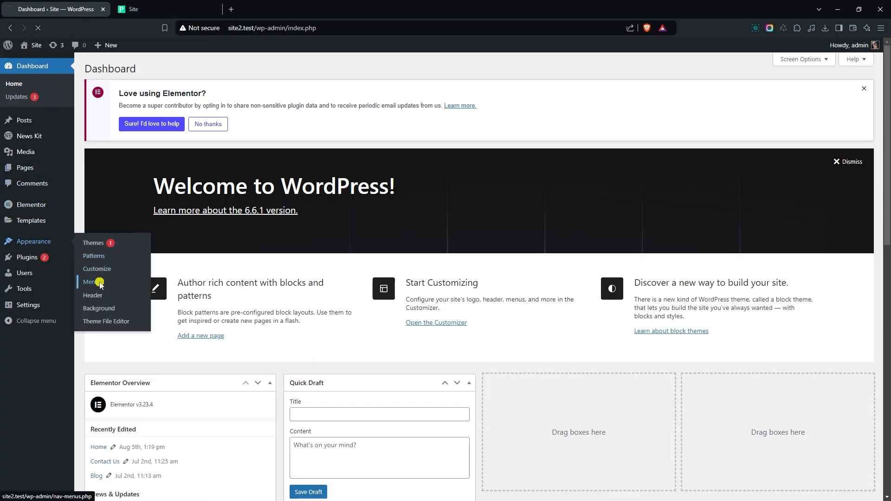
# Expand the Header Menu's Technology item and scroll to its mega menu settings.
pyautogui.click(91, 282)
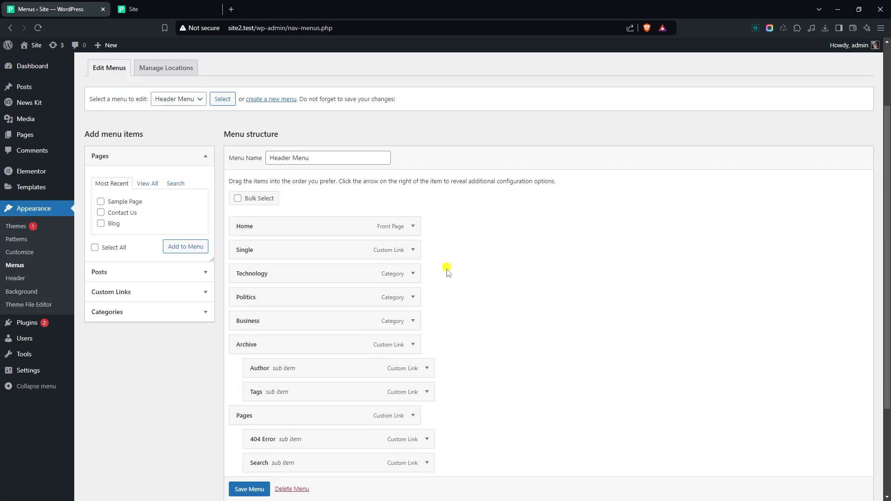
pyautogui.moveTo(377, 273)
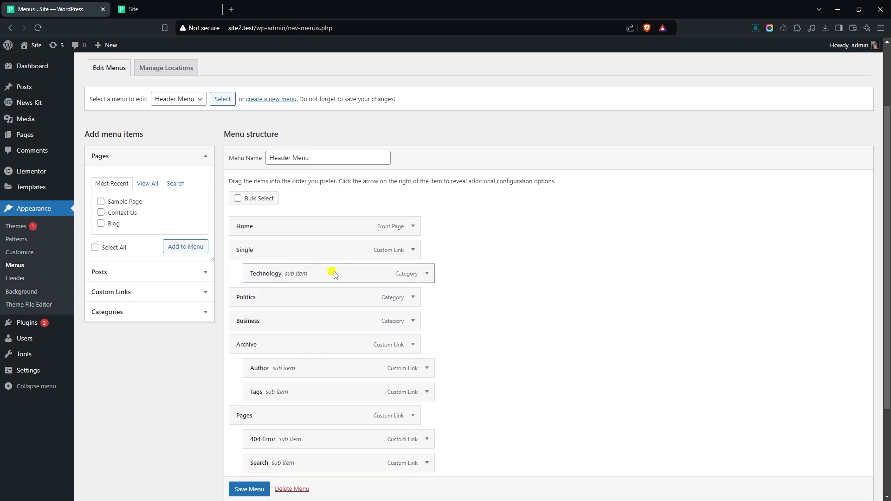
pyautogui.moveTo(384, 273)
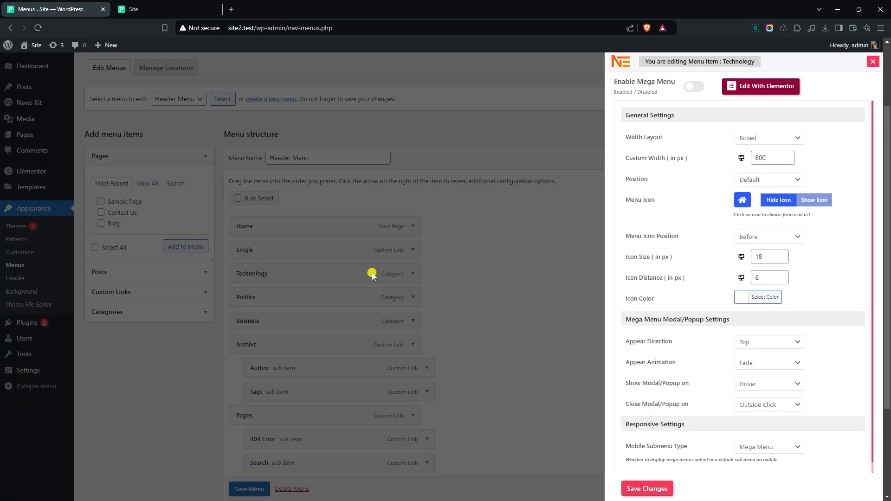
pyautogui.scroll(-3)
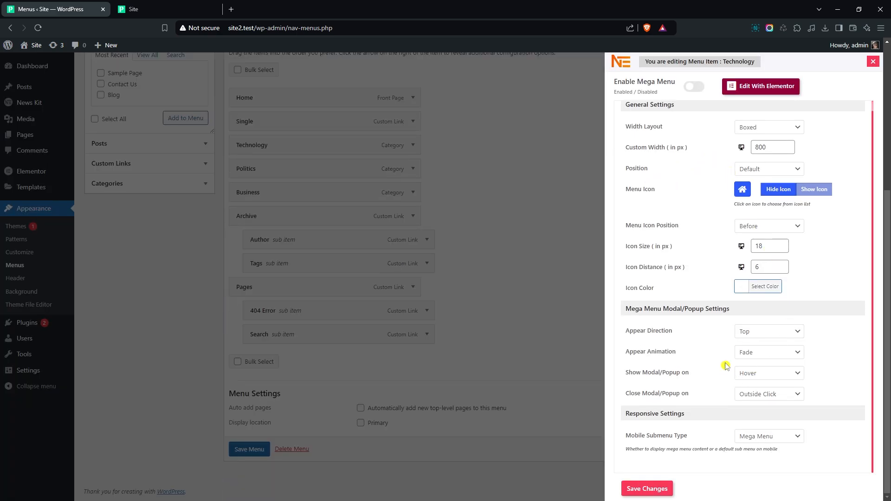
pyautogui.moveTo(706, 206)
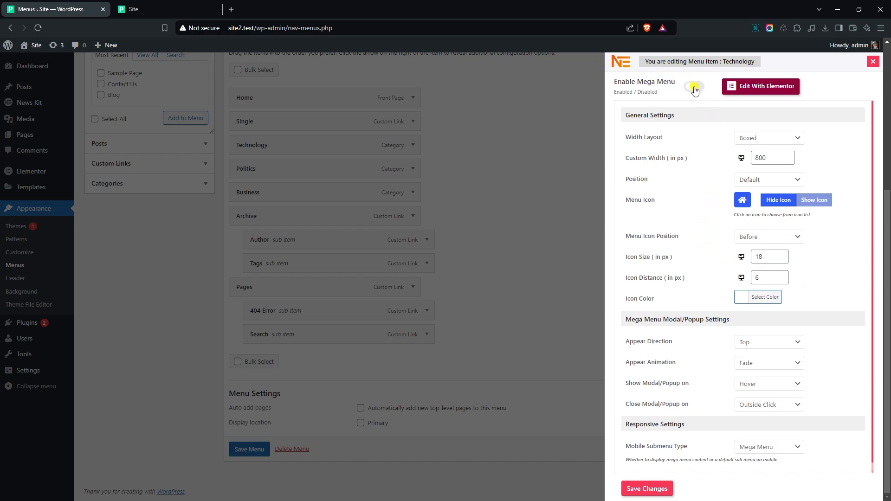
# Enable Technology's mega menu, edit it with Elementor and add a two-column Flexbox container.
pyautogui.click(693, 87)
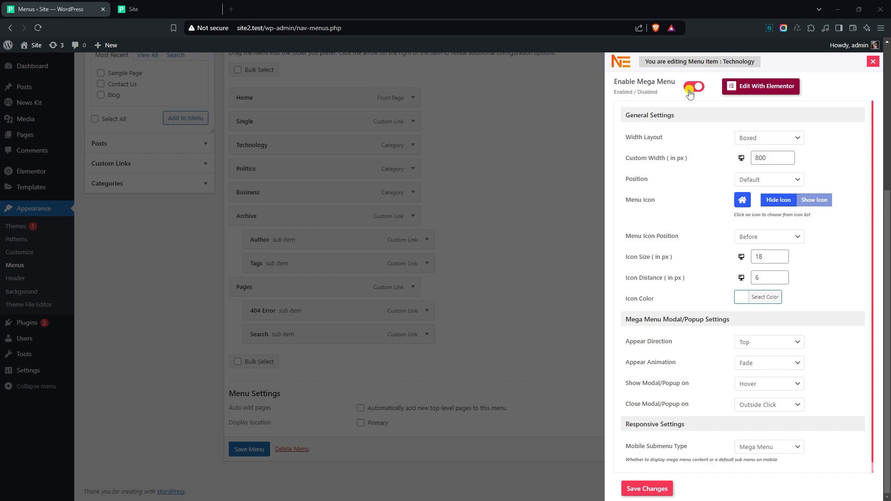
pyautogui.click(761, 85)
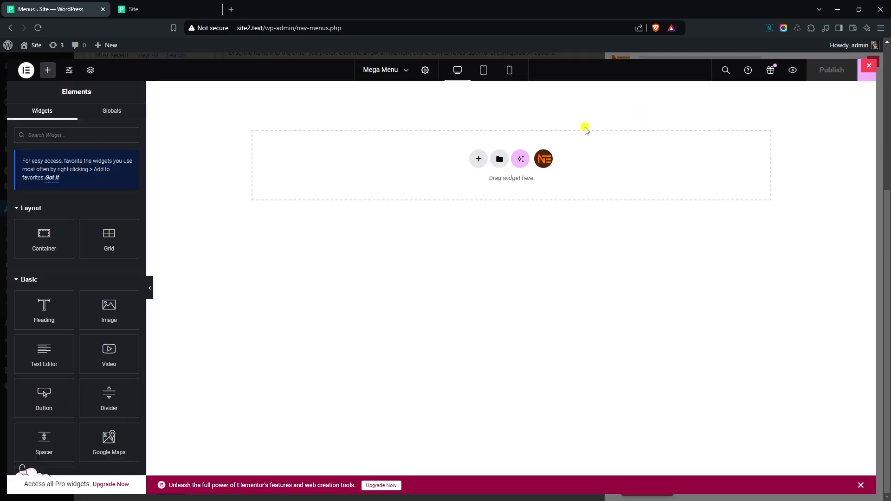
pyautogui.click(479, 159)
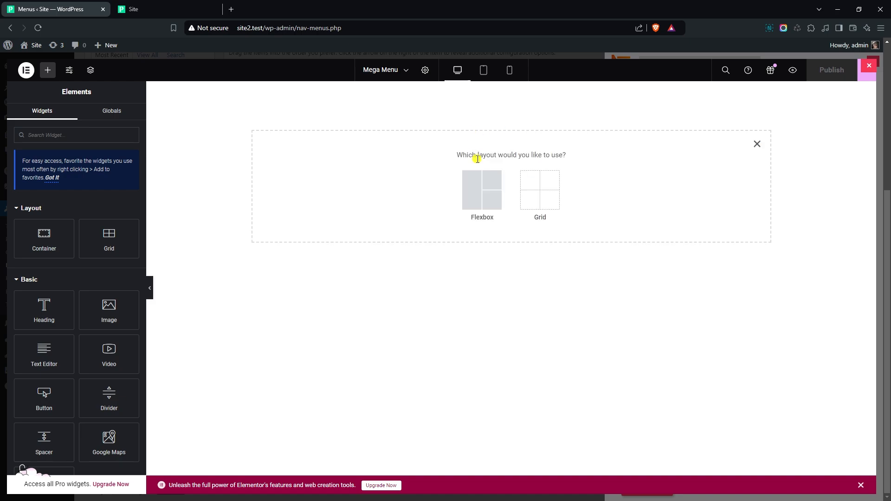
pyautogui.click(481, 190)
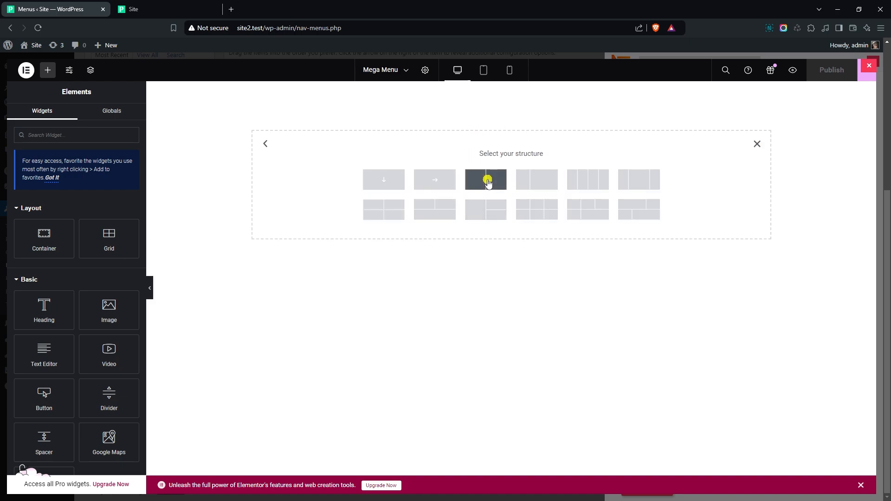
pyautogui.click(486, 180)
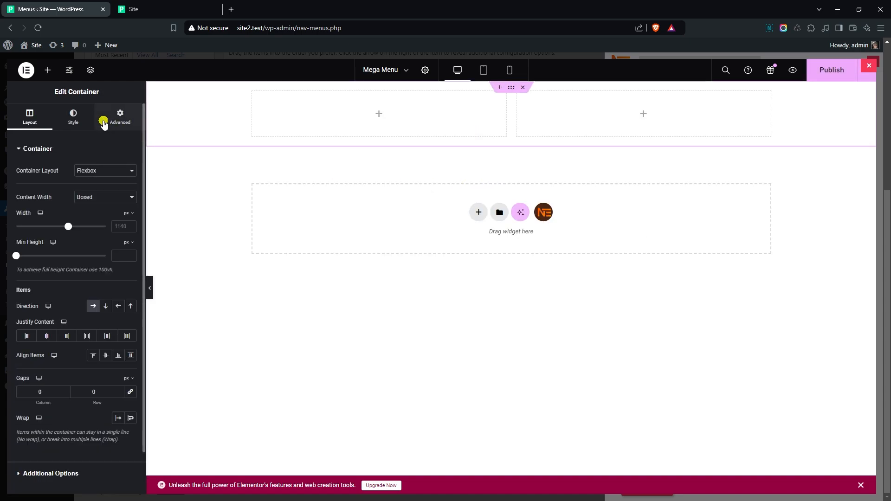
pyautogui.click(48, 70)
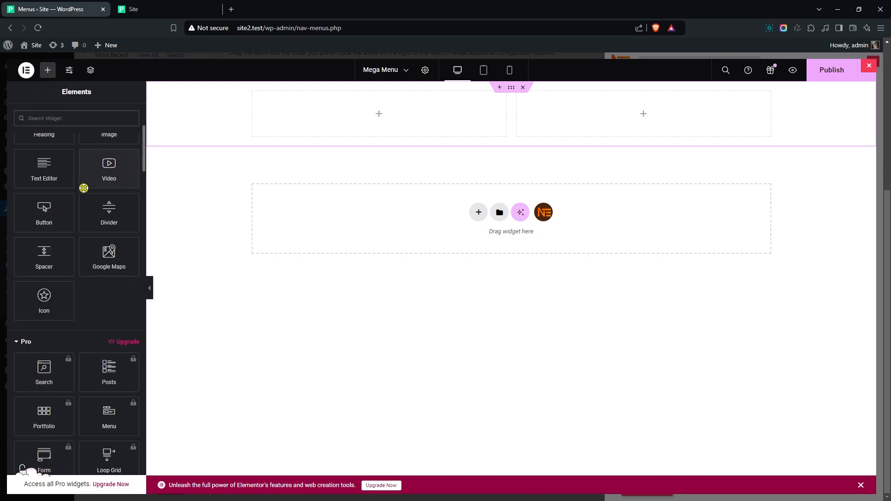
# Place a 1-column News List 1 beside a 3-column News Grid 2, then publish and close.
pyautogui.scroll(-3)
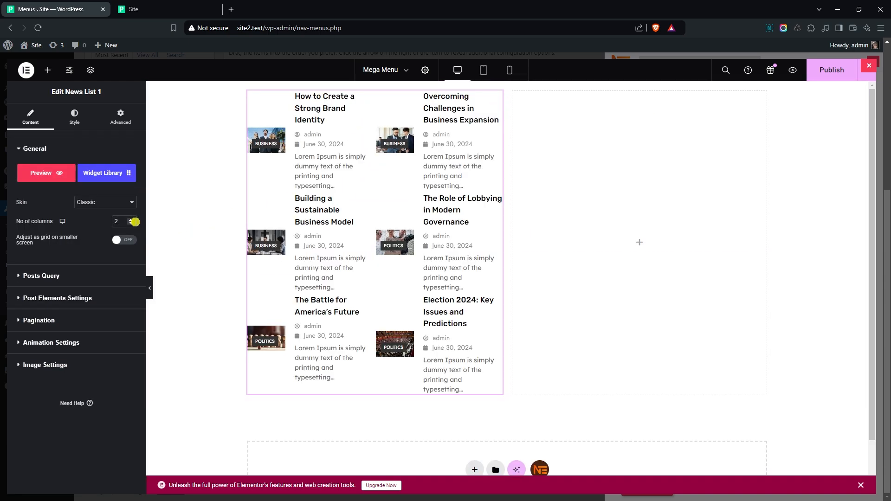
pyautogui.click(118, 221)
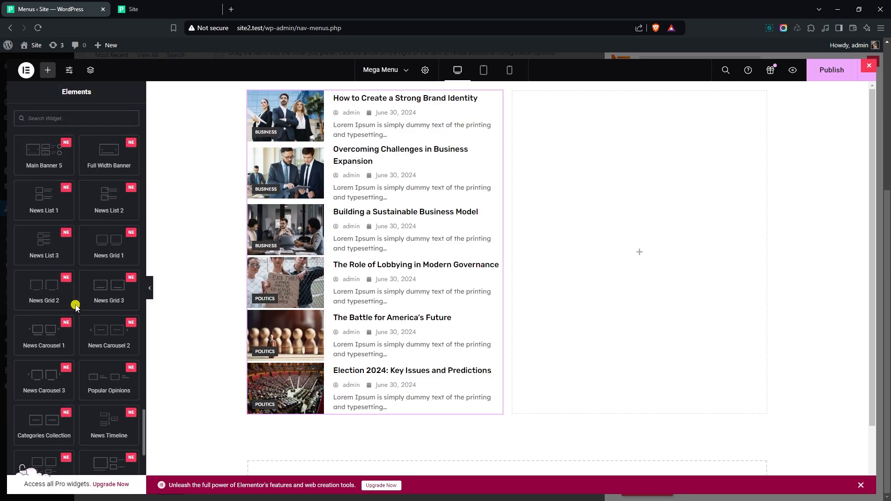
pyautogui.moveTo(71, 291)
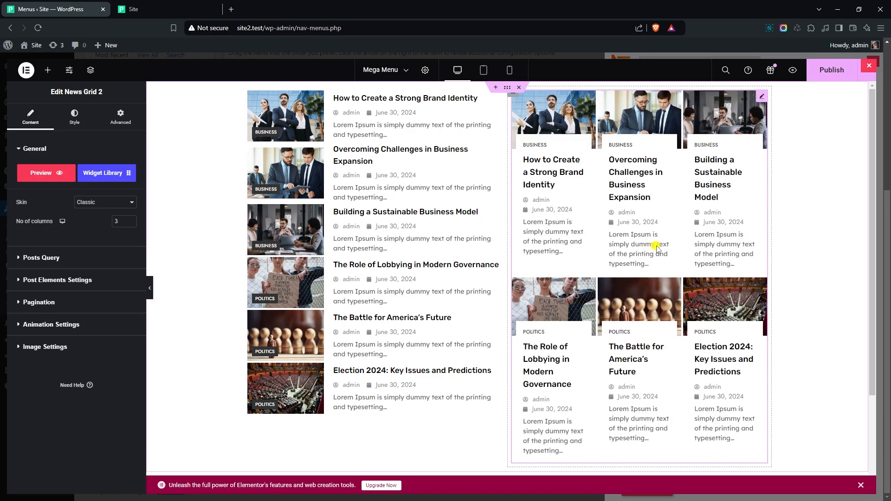
pyautogui.moveTo(843, 85)
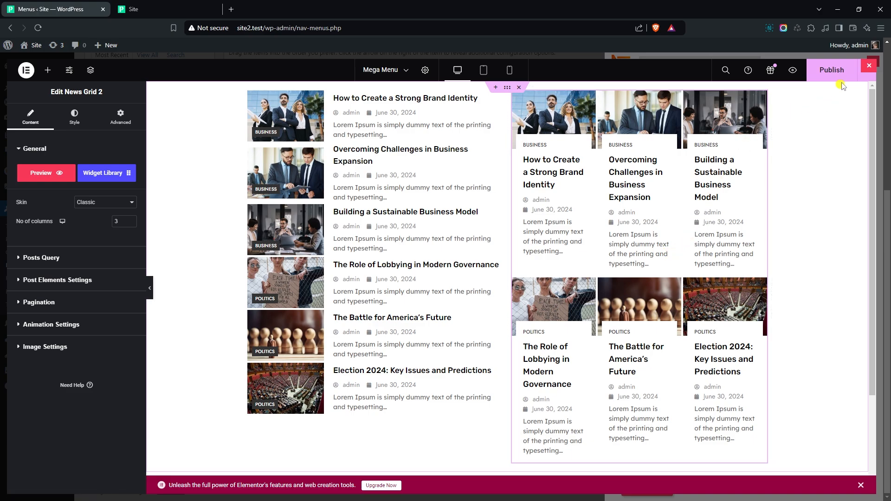
pyautogui.click(832, 70)
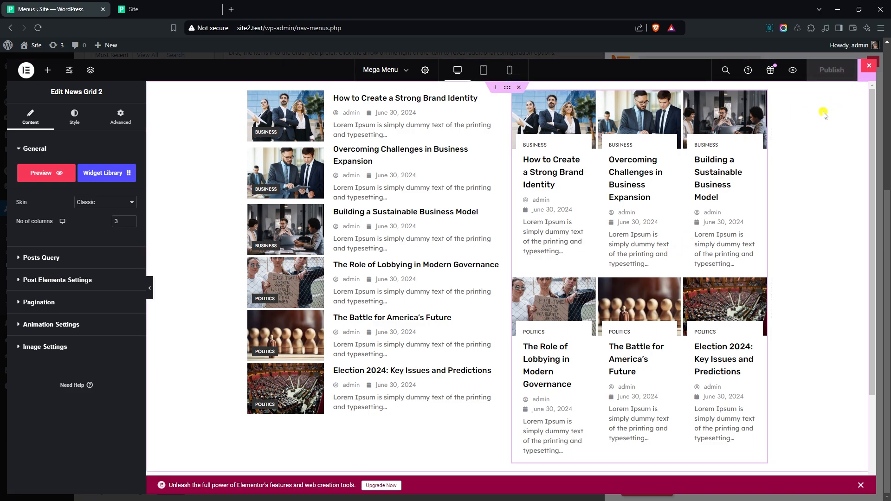
pyautogui.click(868, 65)
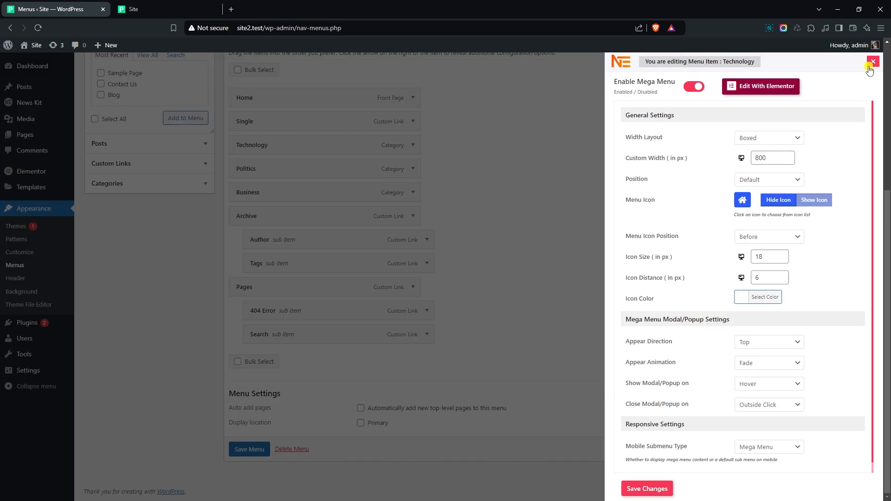
pyautogui.moveTo(663, 322)
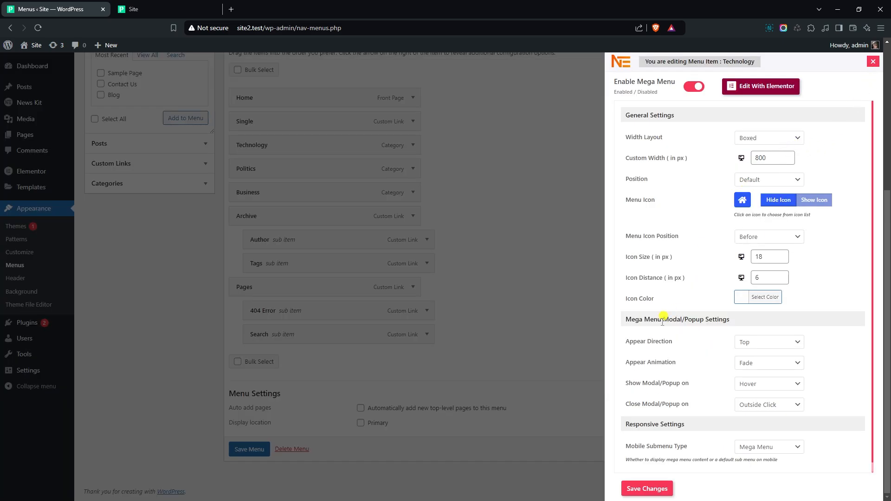
# Save the Technology mega menu settings panel.
pyautogui.click(646, 488)
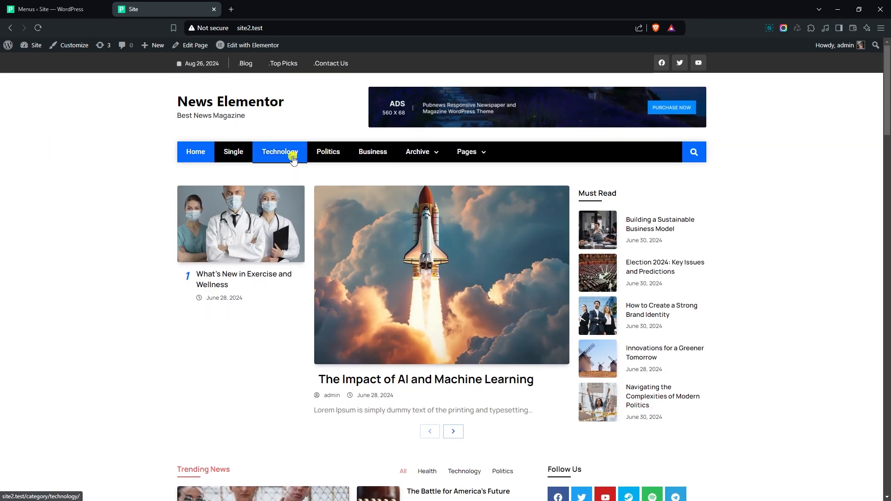
pyautogui.moveTo(233, 111)
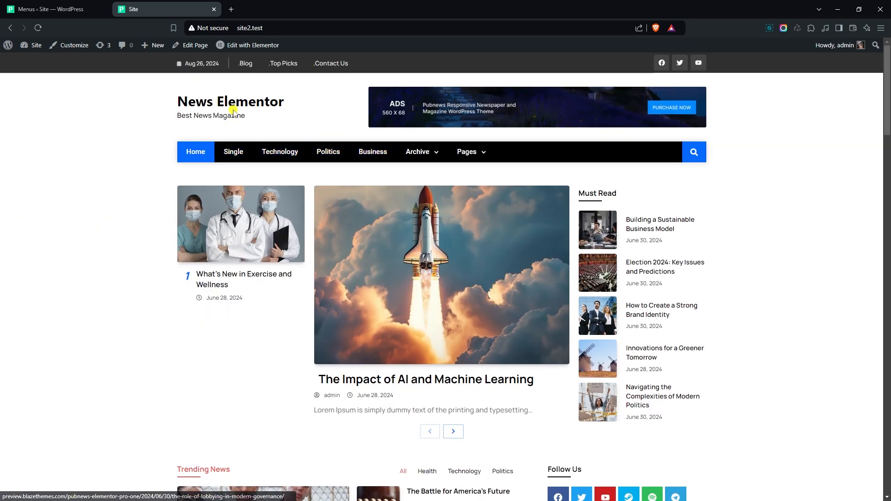
# Edit the site Header with Elementor and select its Site Nav Menu widget.
pyautogui.click(252, 45)
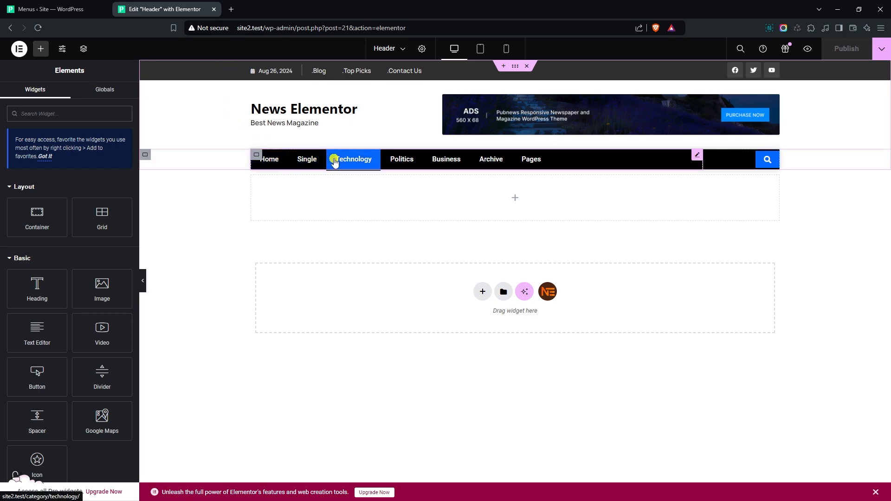
pyautogui.click(696, 155)
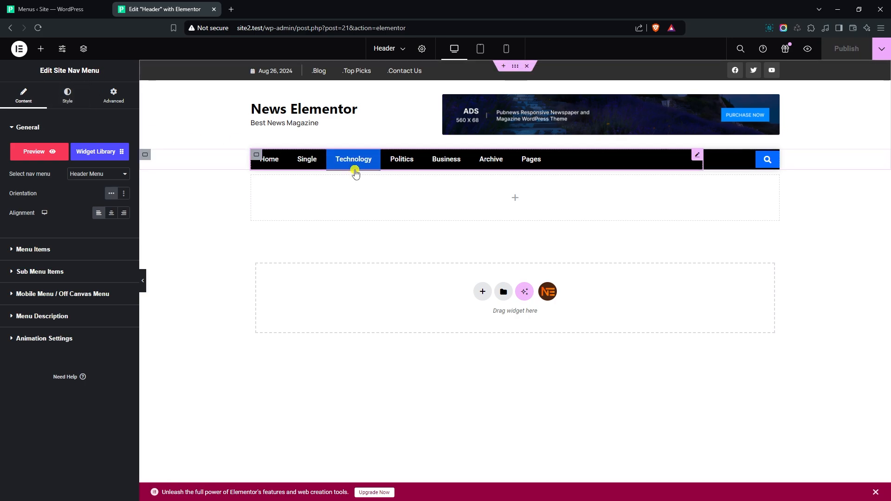
# Use a Site Nav Mega Menu widget set to Header Menu and preview Technology's dropdown.
pyautogui.rightClick(354, 159)
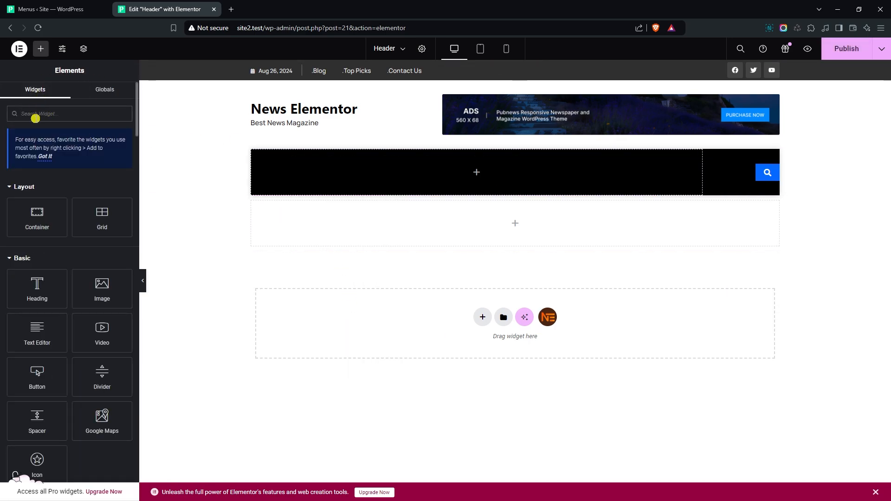
pyautogui.write('meg')
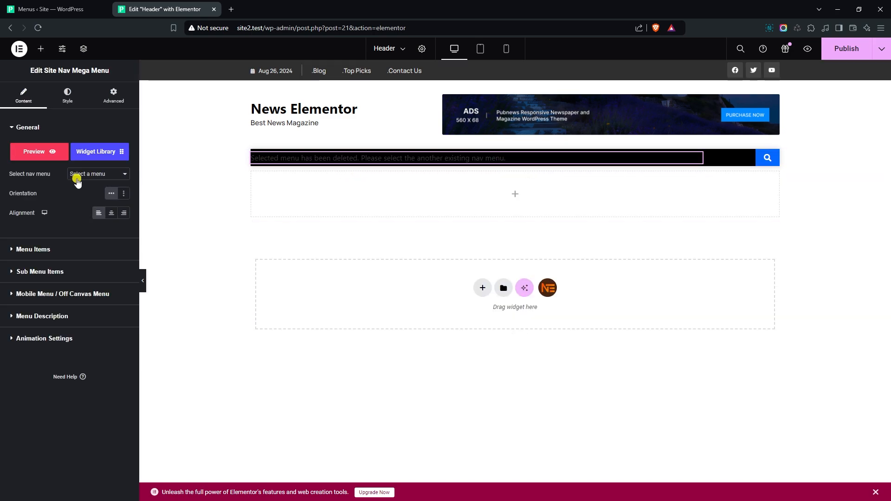
pyautogui.click(96, 173)
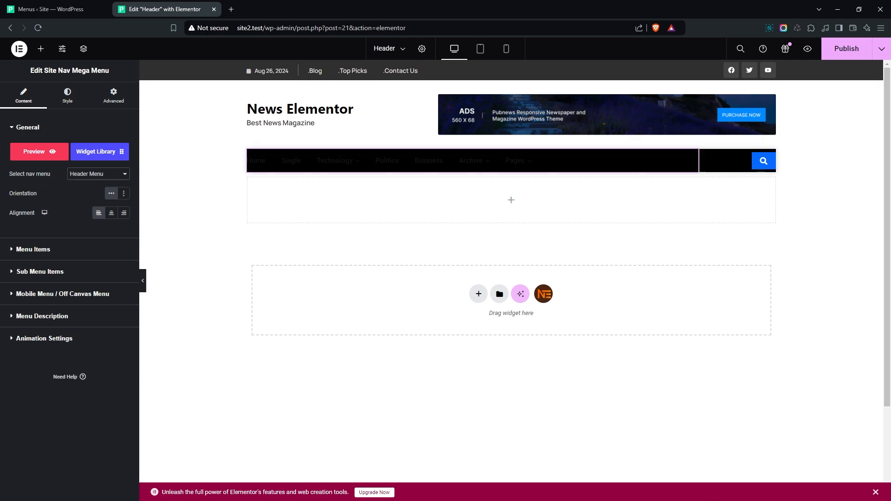
pyautogui.moveTo(356, 319)
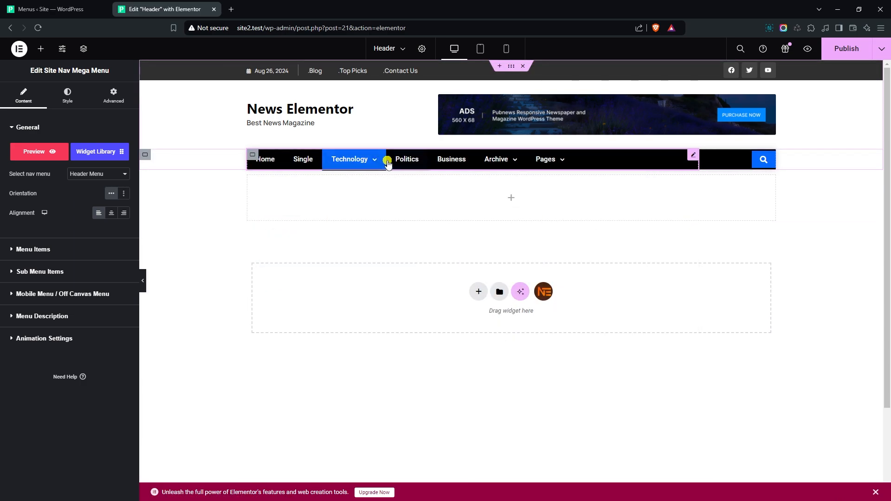
pyautogui.click(350, 160)
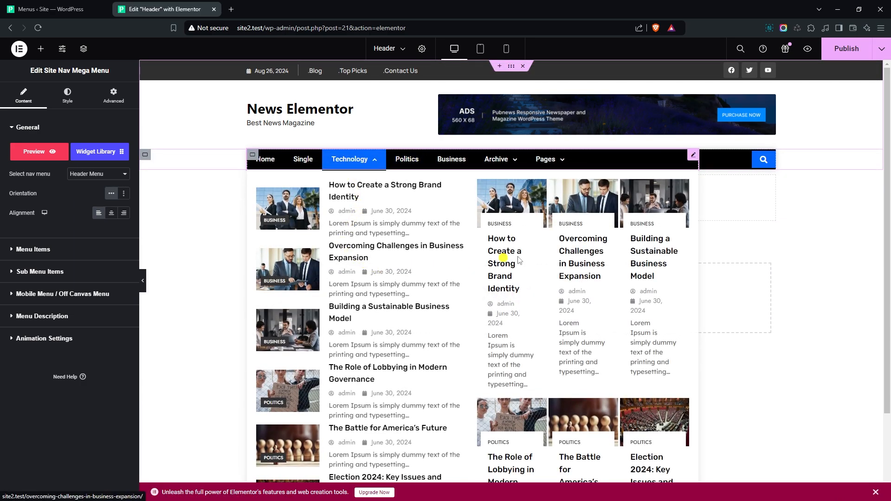
pyautogui.moveTo(375, 275)
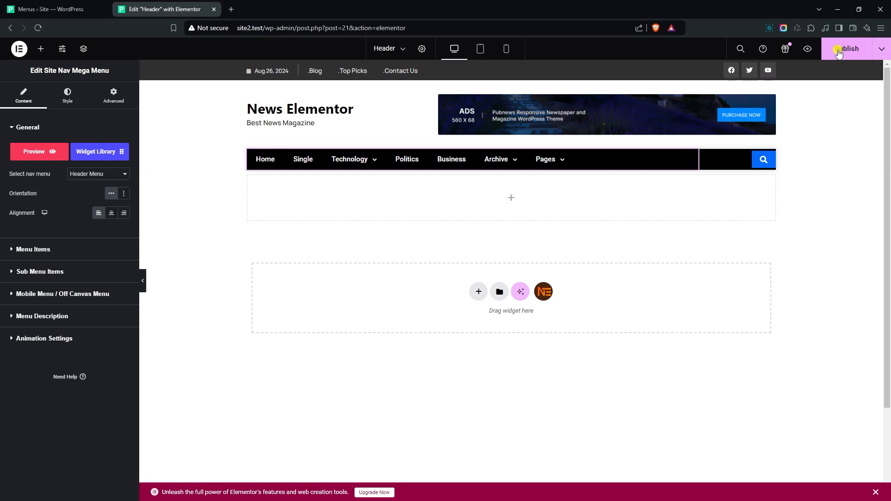
# Publish the header, view Technology's mega menu on the live site, then return to Menus.
pyautogui.click(848, 49)
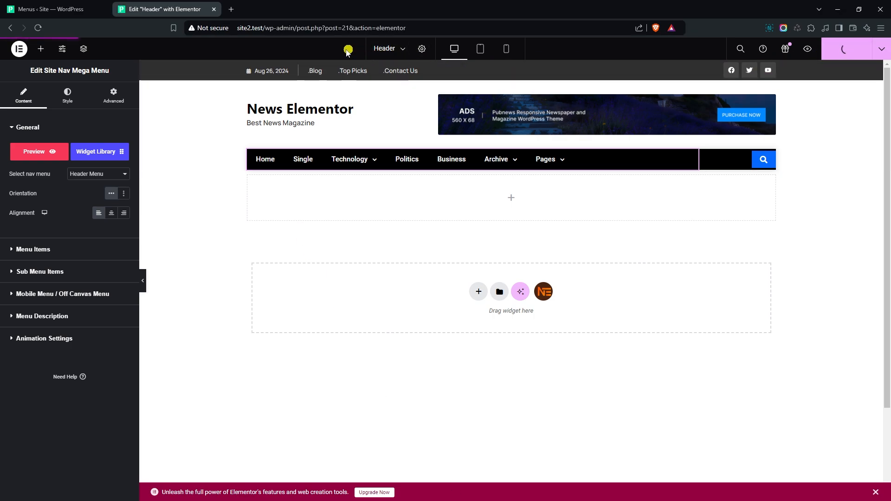
pyautogui.click(335, 28)
pyautogui.write('site2.test')
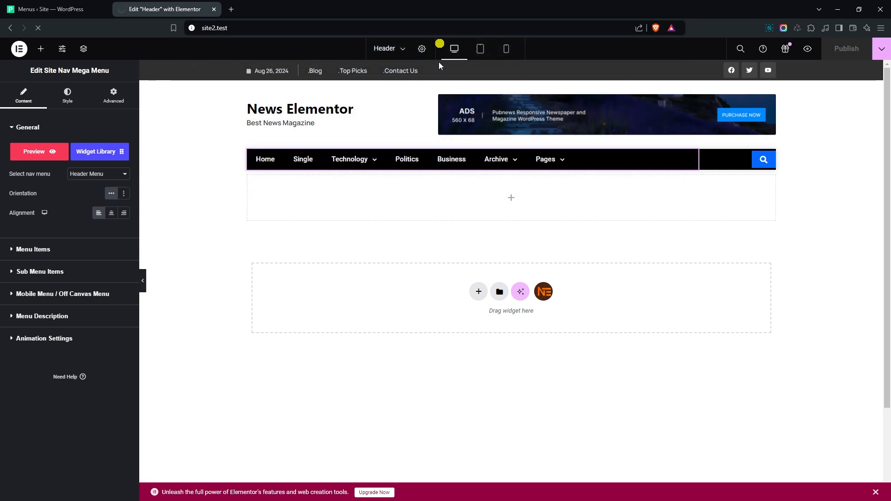
pyautogui.moveTo(225, 228)
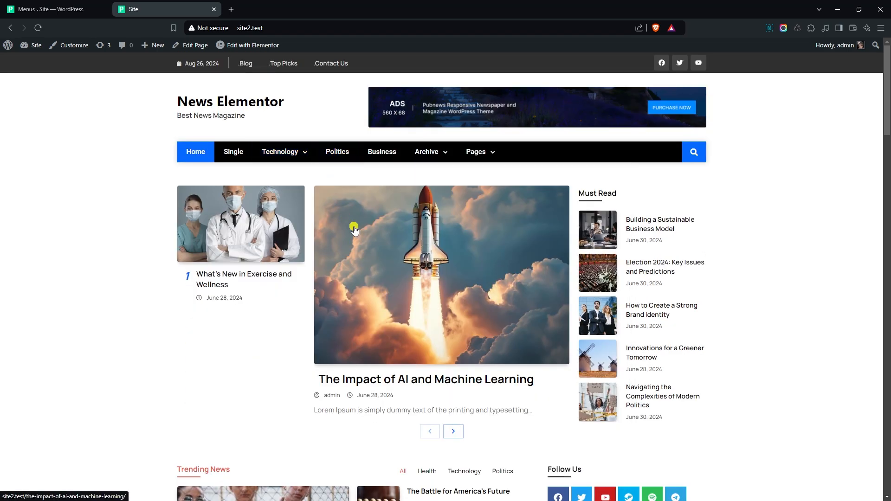
pyautogui.moveTo(238, 210)
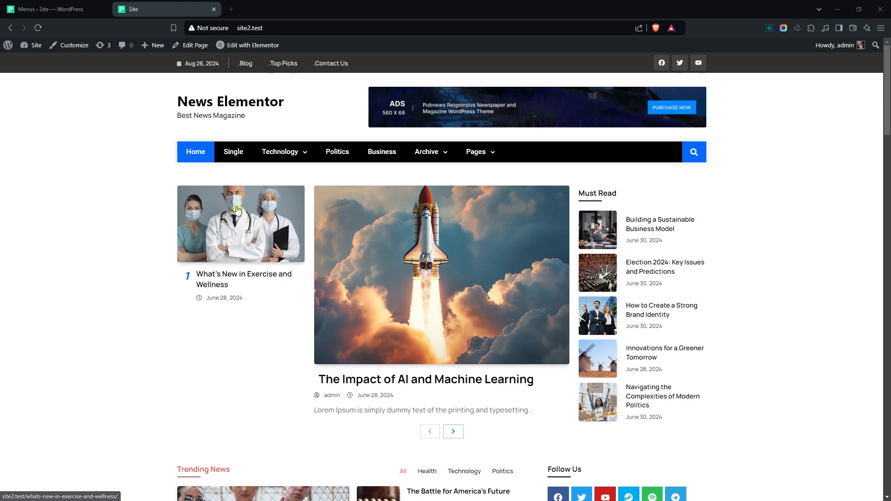
pyautogui.click(51, 9)
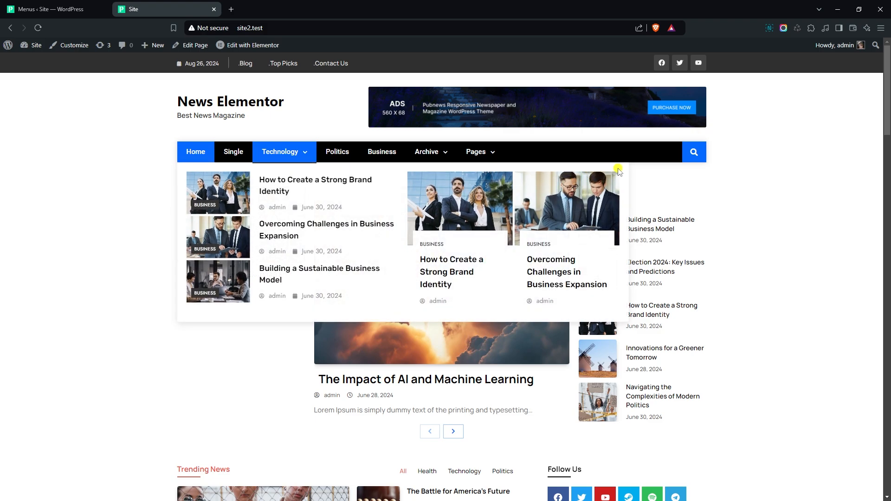
pyautogui.click(51, 9)
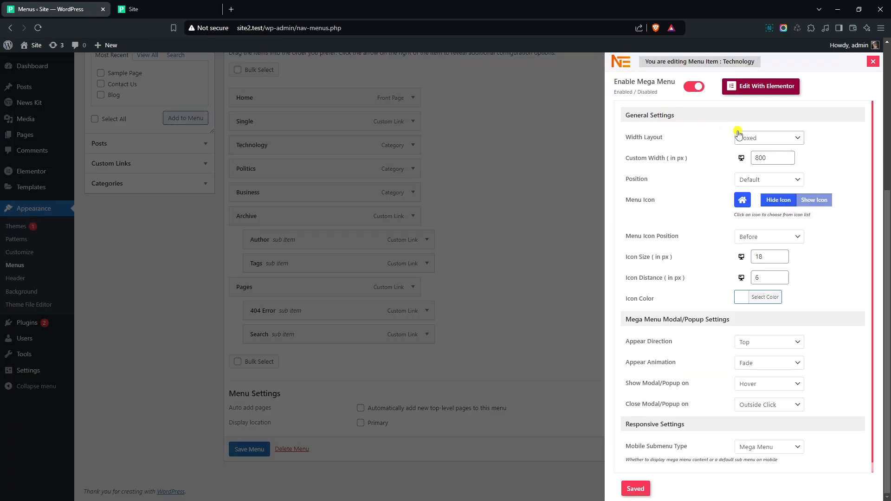
# Set Technology's mega menu Width Layout to Custom and preview the wider dropdown live.
pyautogui.click(768, 137)
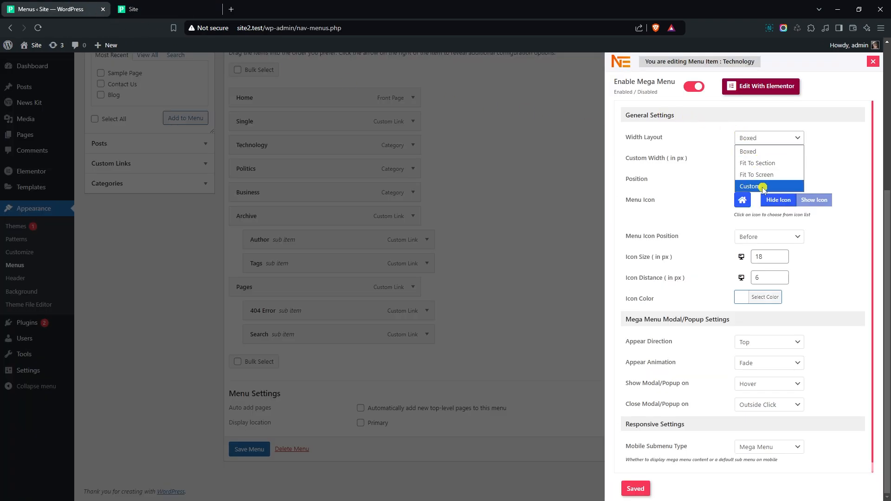
pyautogui.click(757, 174)
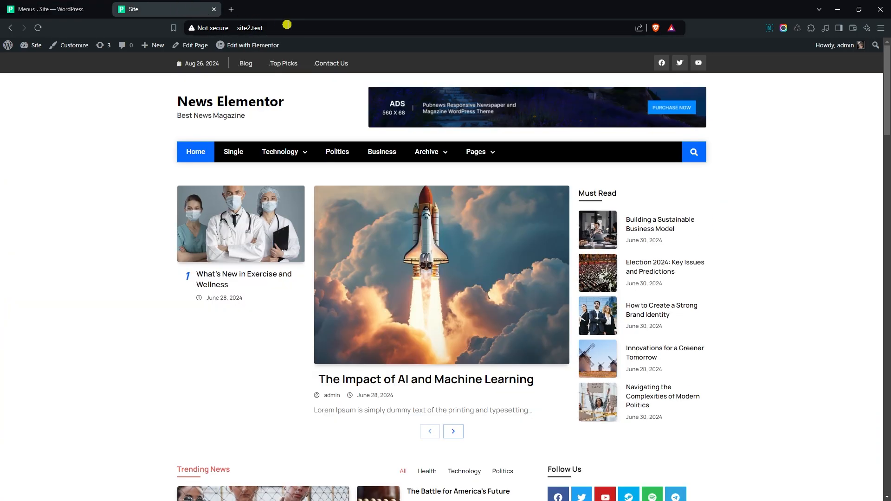
pyautogui.click(38, 27)
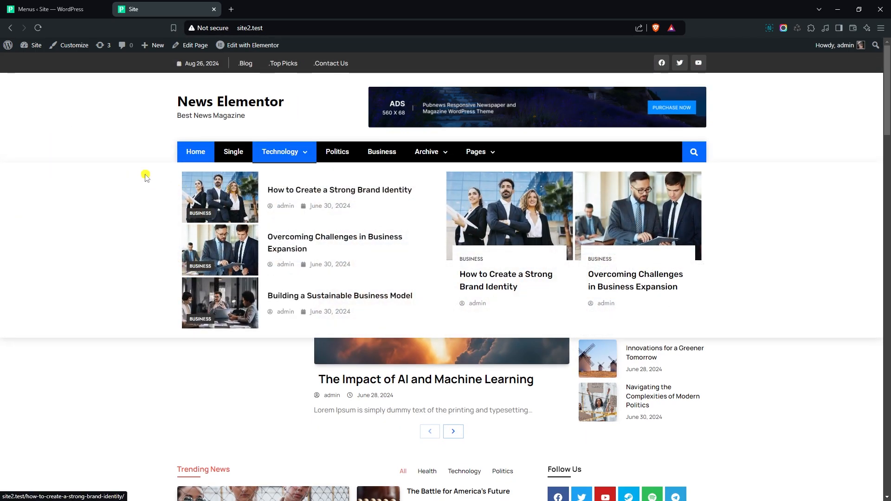
pyautogui.moveTo(750, 194)
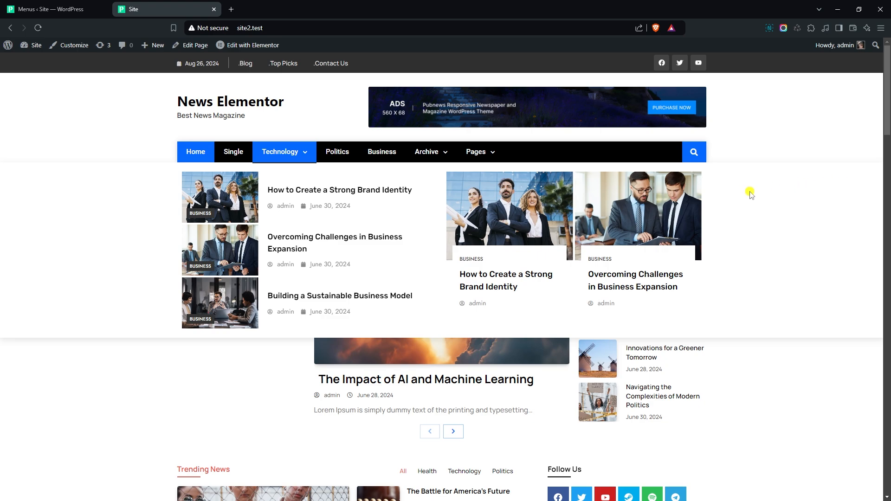
pyautogui.click(54, 9)
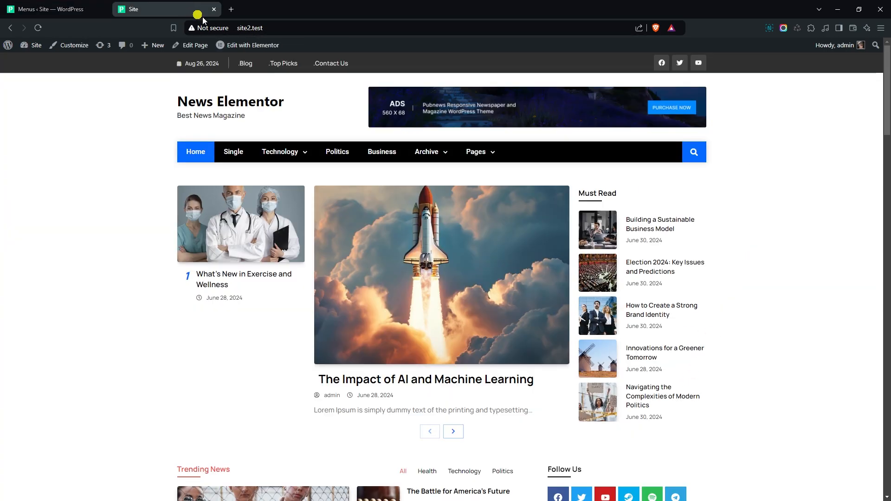
# Set Technology's mega menu to Boxed 600 px width with Relative position and save.
pyautogui.click(38, 28)
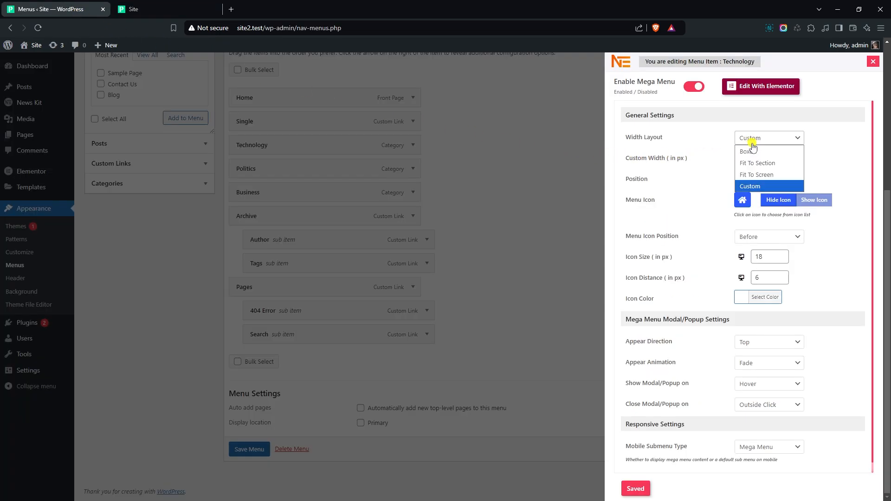
pyautogui.click(744, 152)
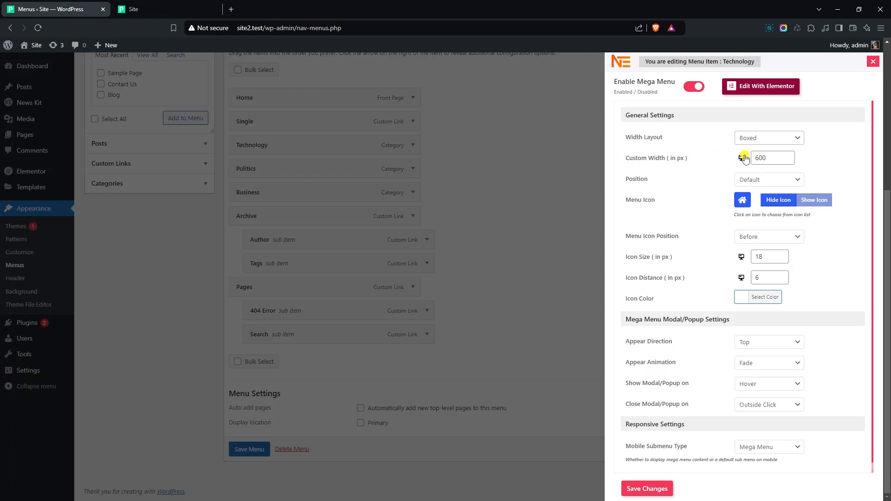
pyautogui.click(767, 179)
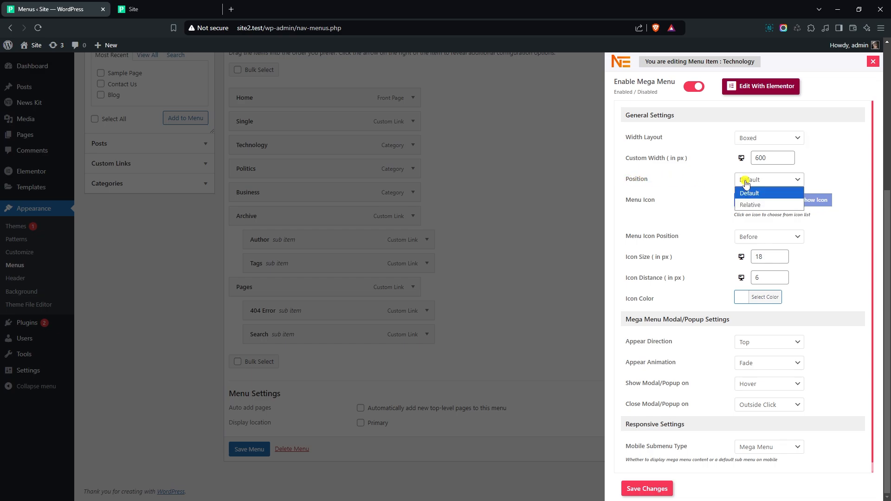
pyautogui.click(750, 205)
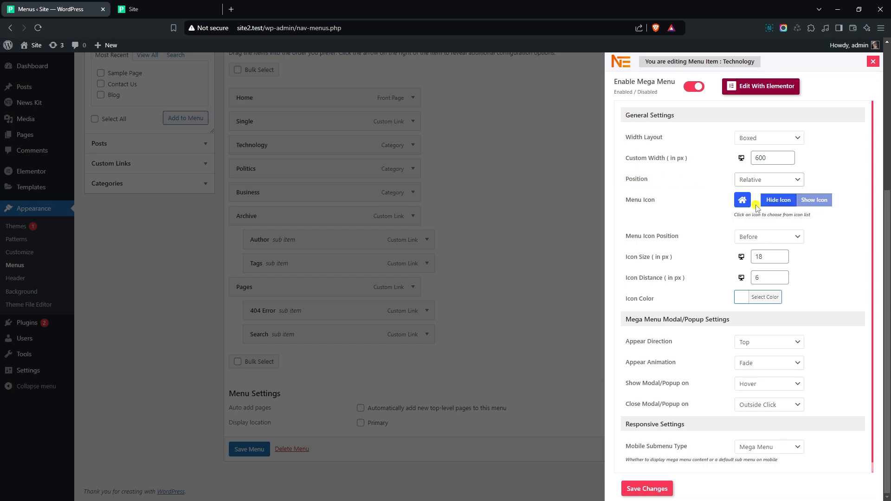
pyautogui.click(646, 488)
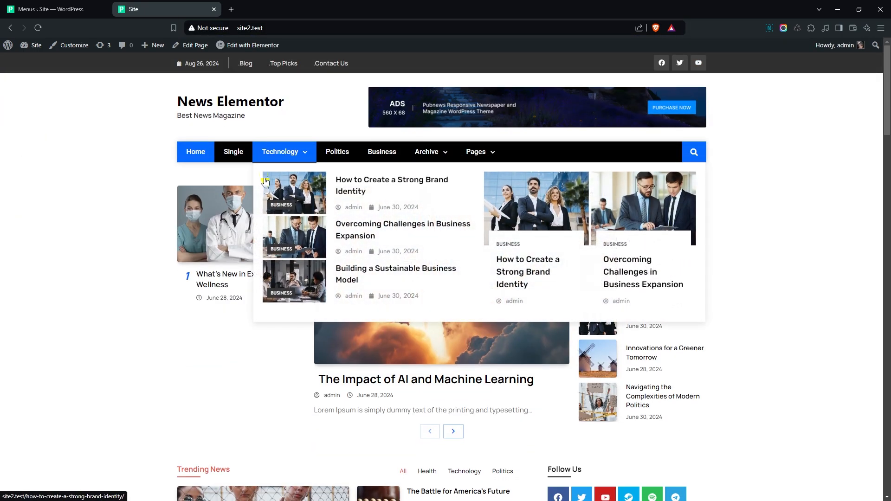
pyautogui.moveTo(681, 184)
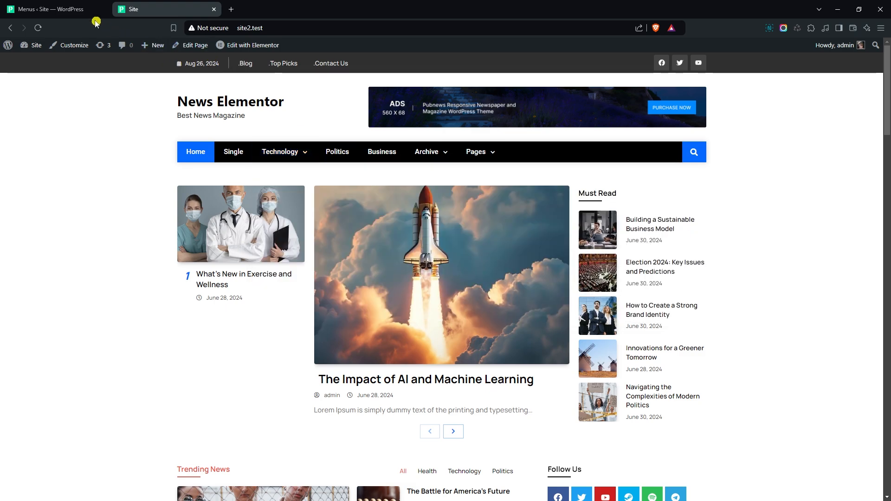
# Enable Show Icon for Technology, choose an icon from the picker, and save.
pyautogui.click(51, 9)
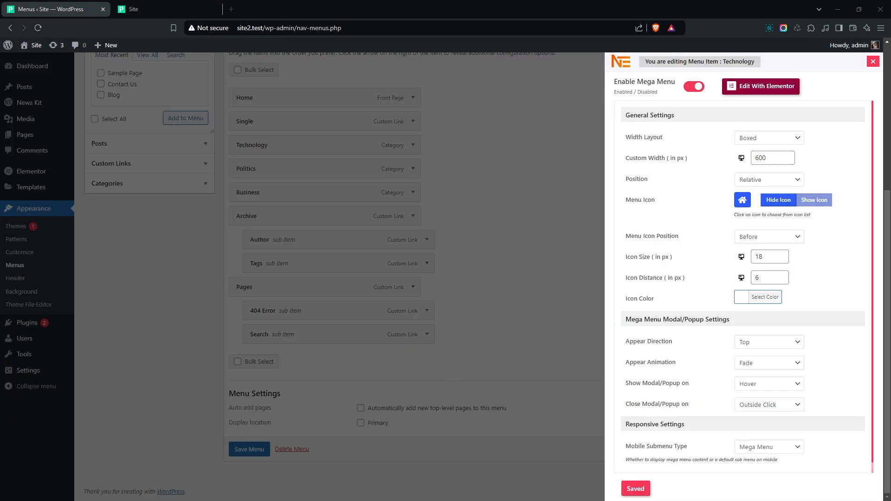
pyautogui.moveTo(643, 203)
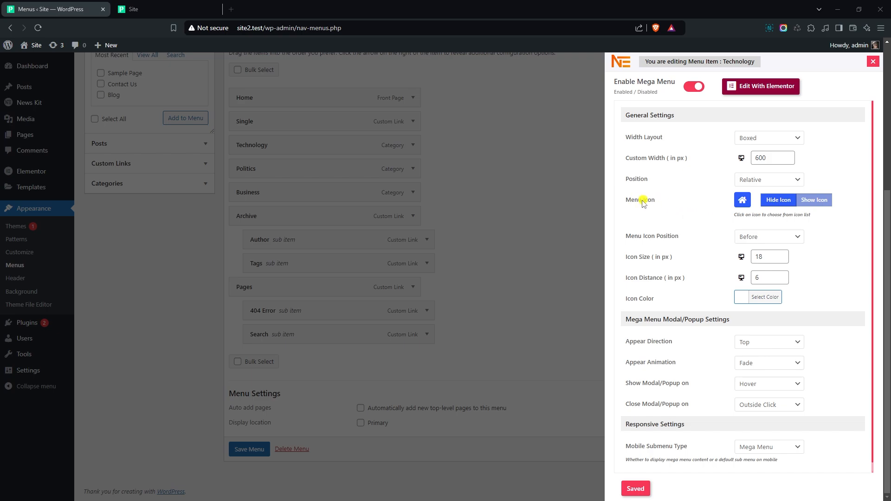
pyautogui.click(814, 199)
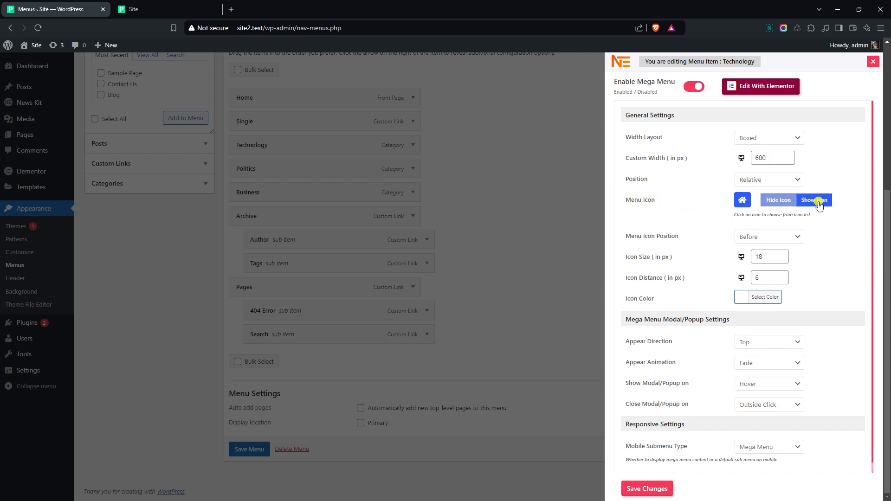
pyautogui.click(742, 200)
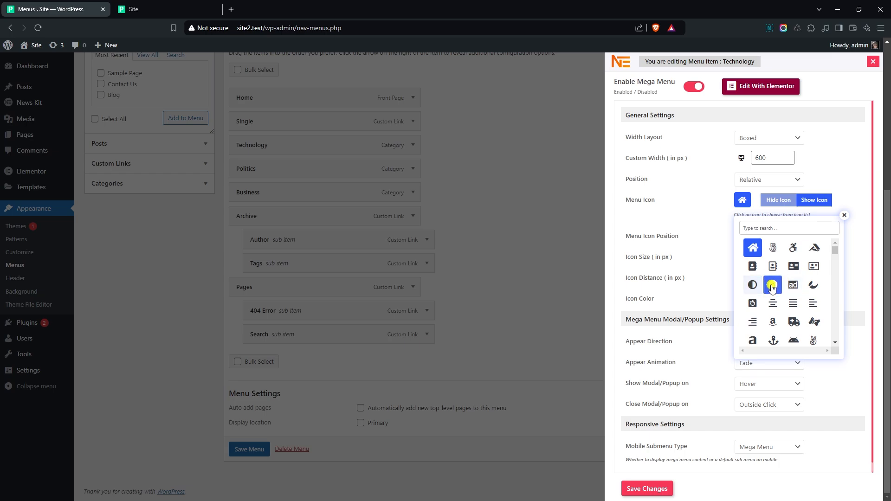
pyautogui.click(773, 285)
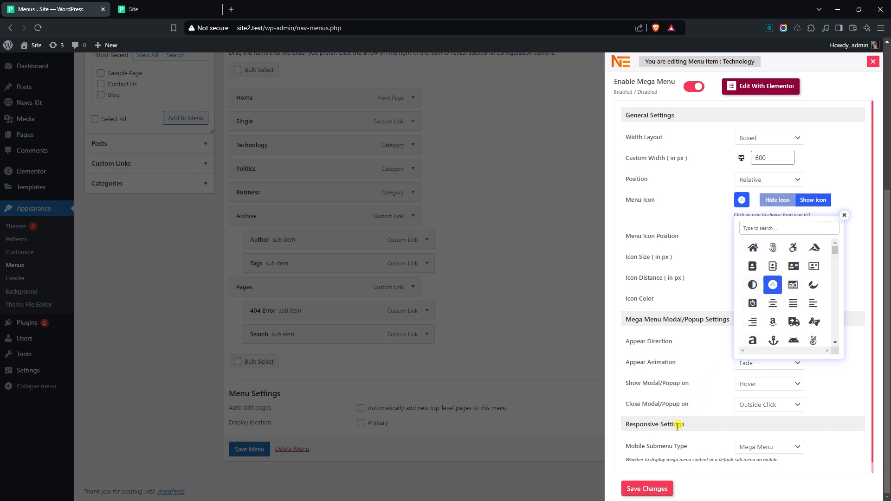
pyautogui.click(646, 488)
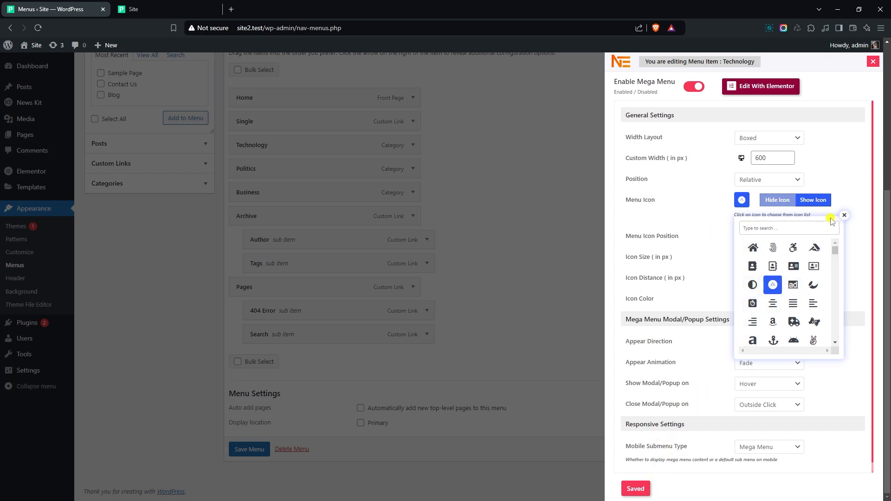
# Reload the live site to see the icon beside Technology.
pyautogui.click(142, 10)
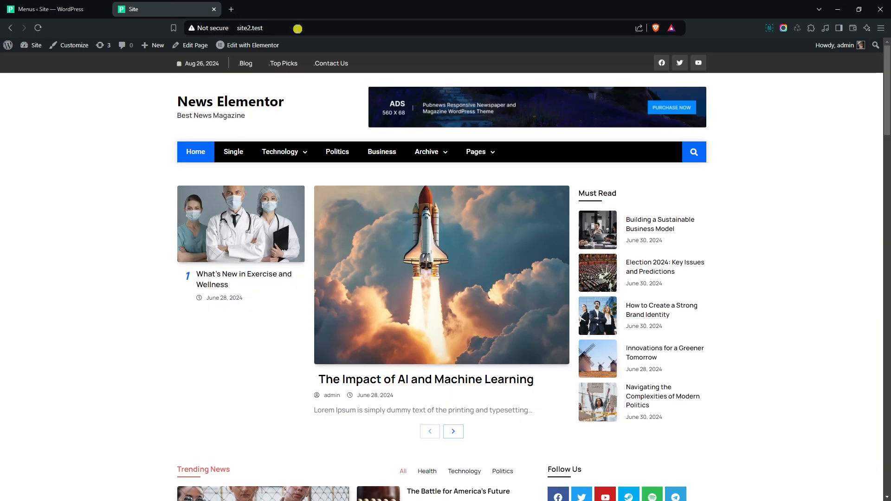
pyautogui.click(38, 28)
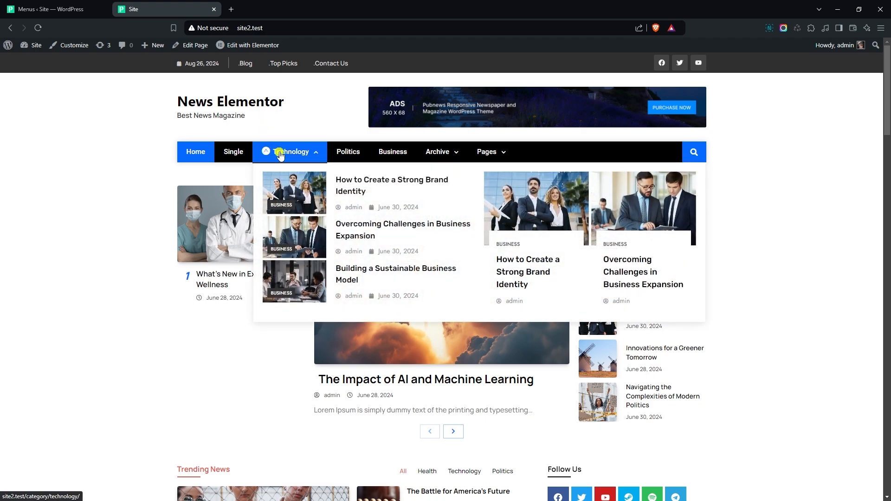
pyautogui.click(51, 10)
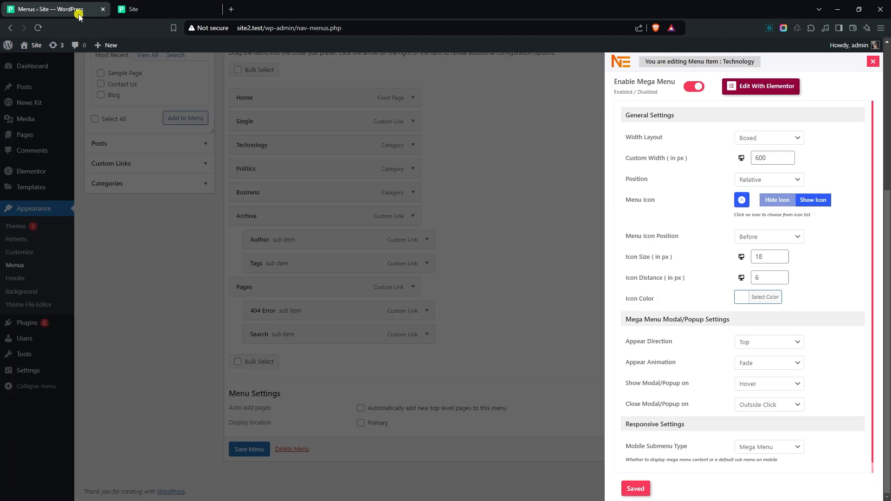
# Set Technology's menu icon size to 12 px and gap to 7 px, then save.
pyautogui.click(768, 236)
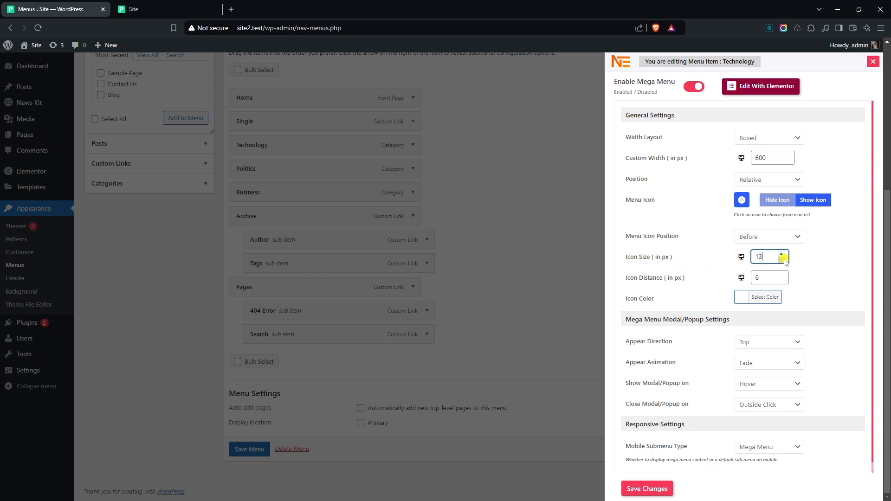
pyautogui.click(782, 260)
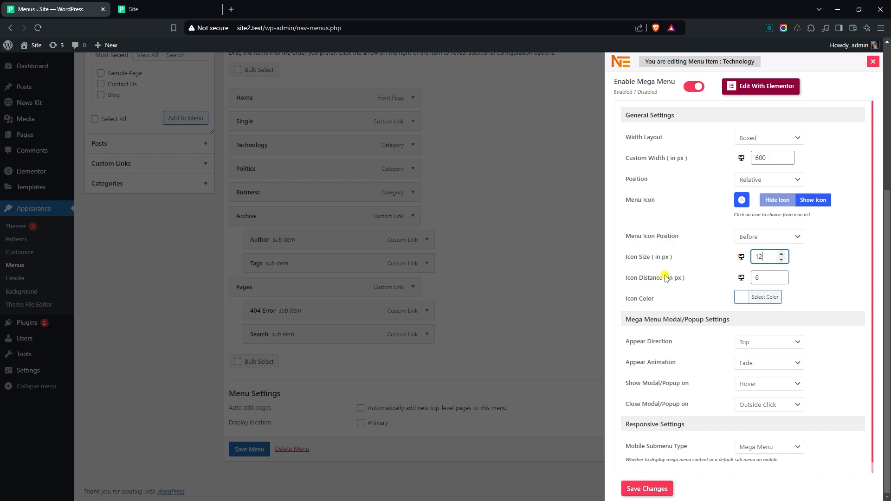
pyautogui.click(782, 274)
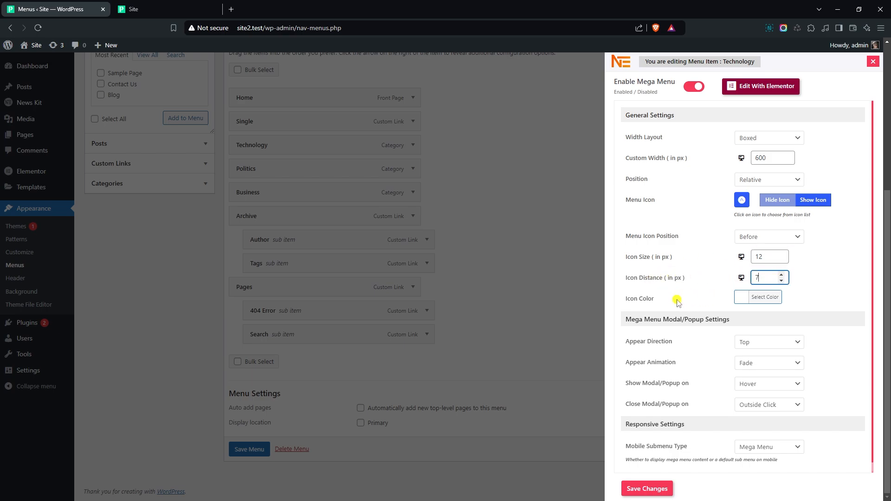
pyautogui.click(758, 297)
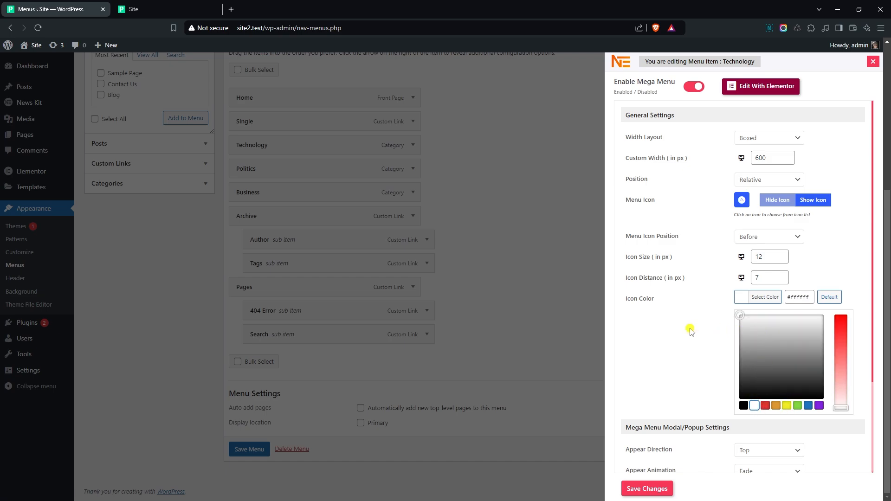
pyautogui.scroll(-3)
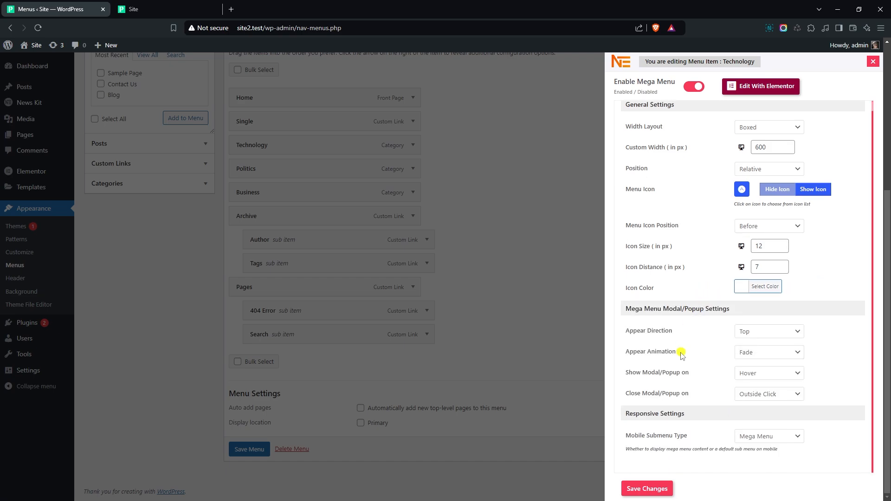
pyautogui.click(646, 488)
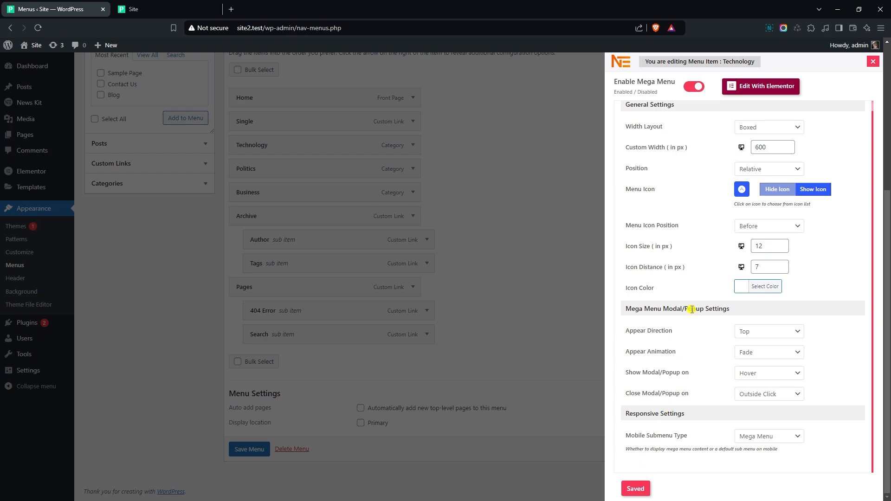
# Reload the live site to check the smaller Technology icon.
pyautogui.click(164, 9)
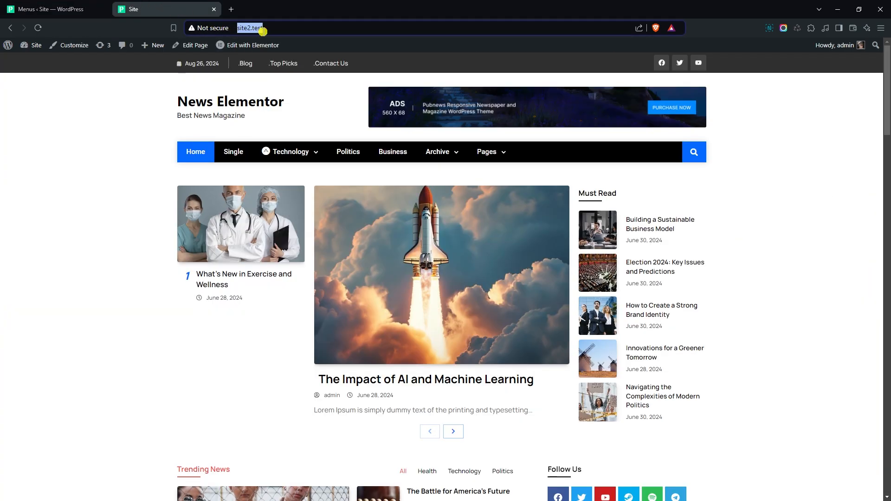
pyautogui.press('Return')
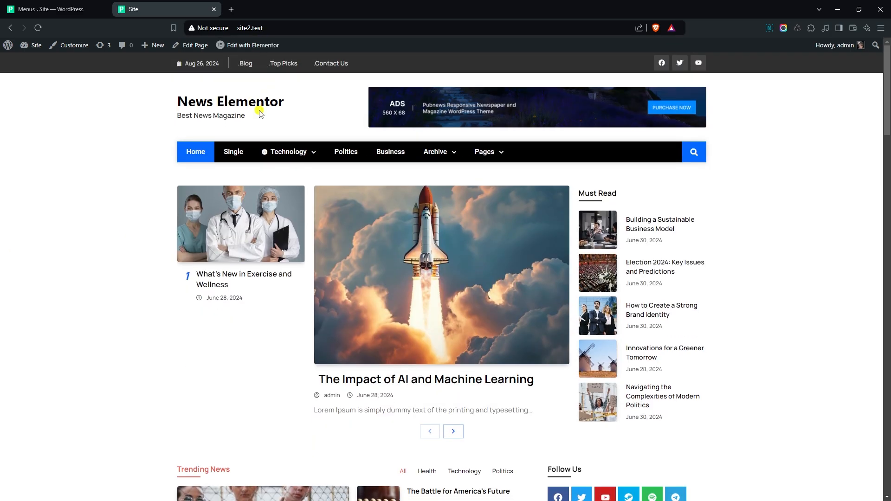
pyautogui.moveTo(95, 28)
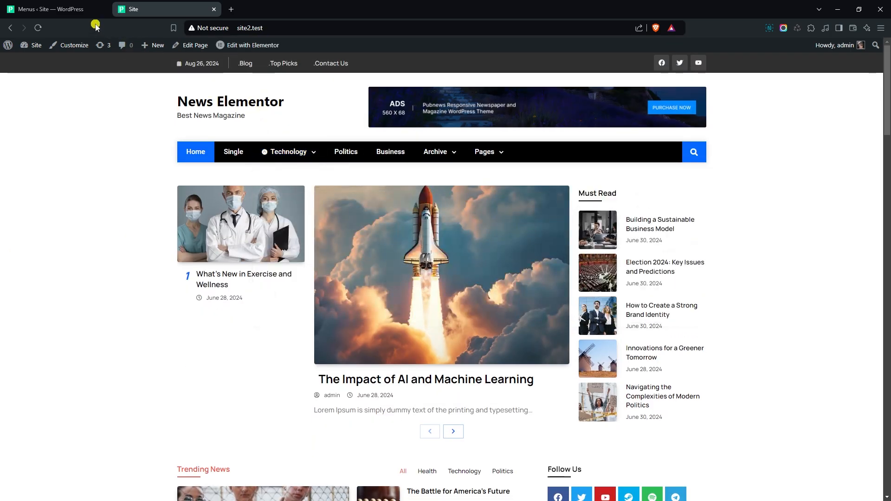
pyautogui.click(51, 10)
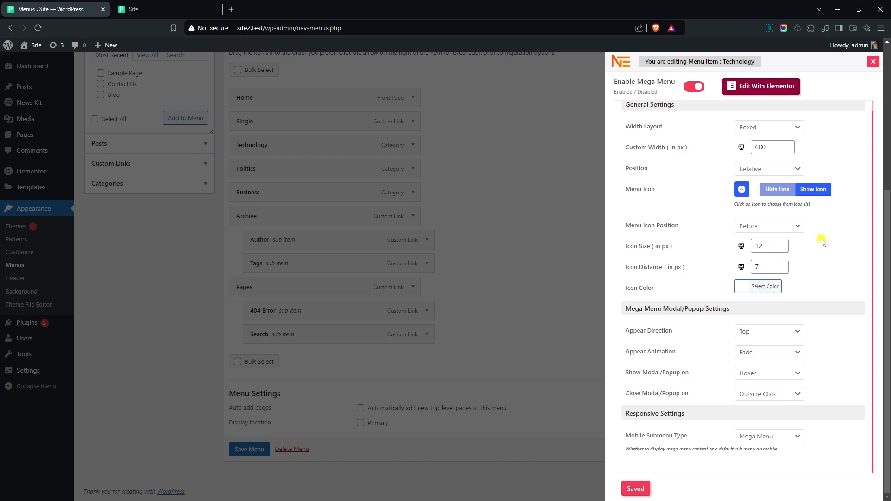
pyautogui.moveTo(660, 337)
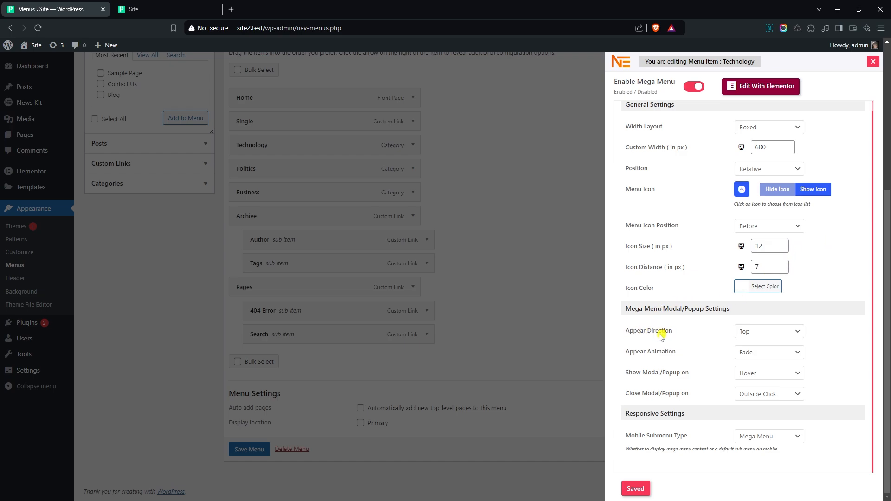
# Set Technology's mega menu Appear Direction to Left and reload the live site.
pyautogui.click(768, 331)
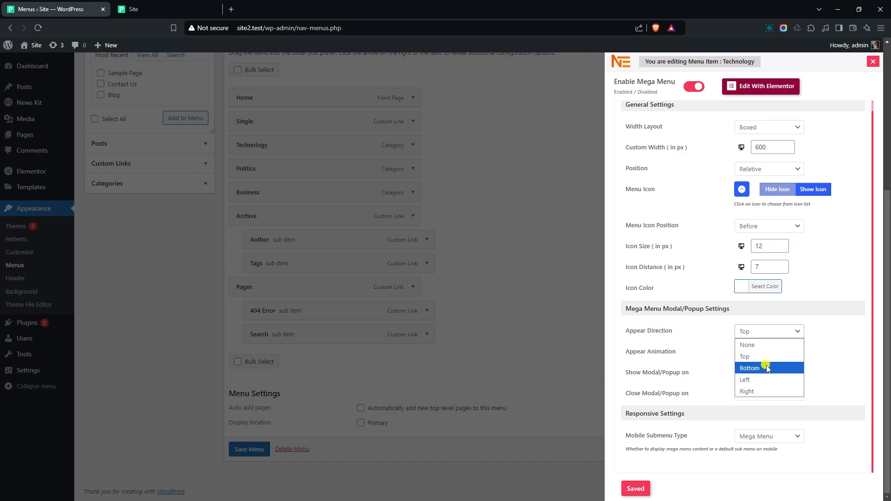
pyautogui.moveTo(747, 380)
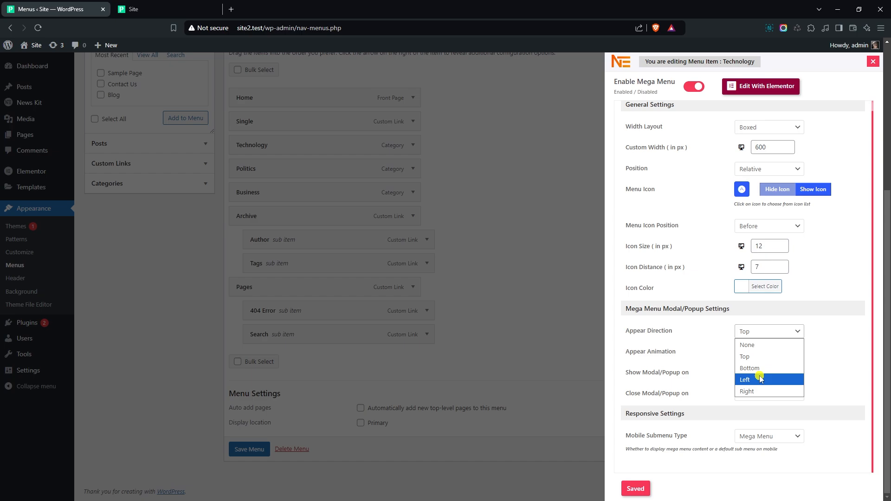
pyautogui.click(745, 380)
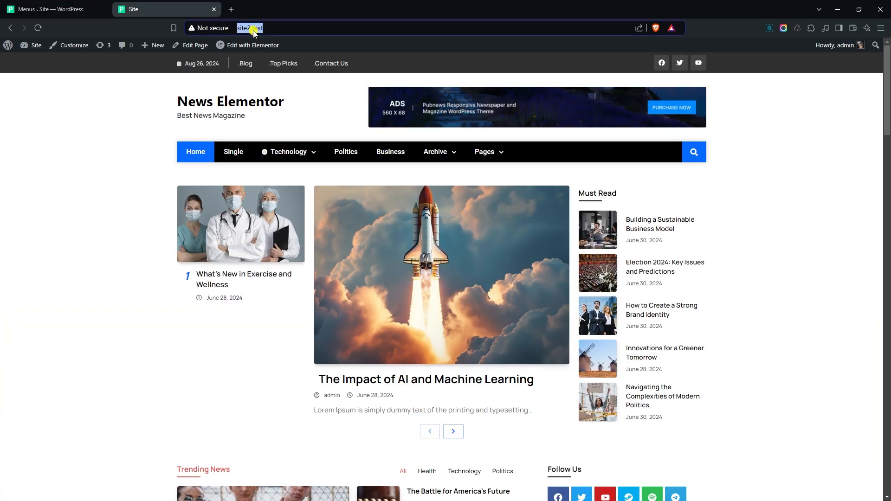
pyautogui.press('Return')
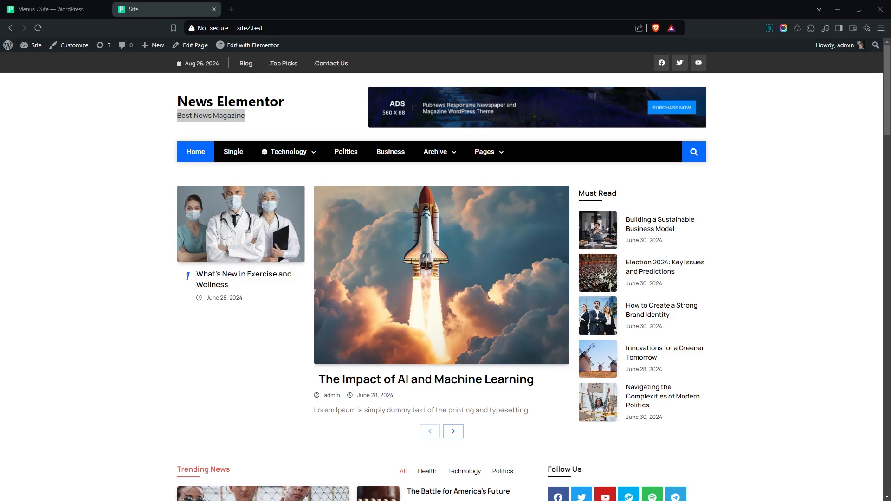
pyautogui.click(51, 9)
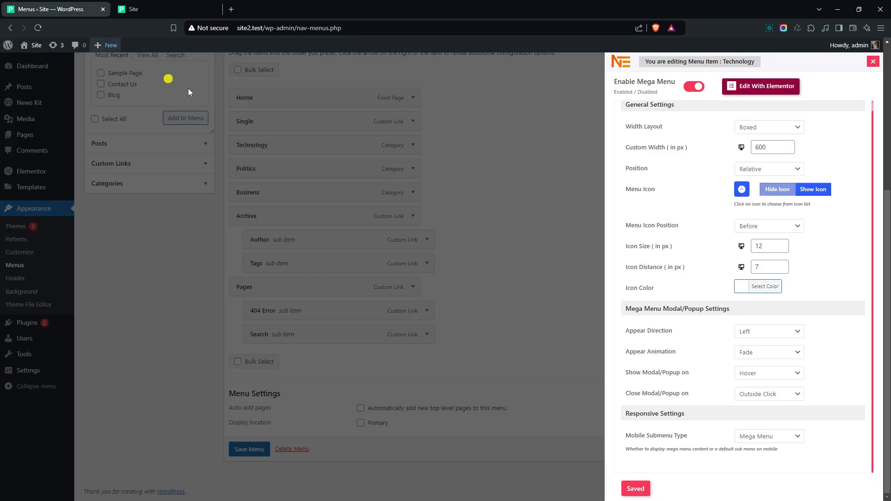
pyautogui.moveTo(751, 352)
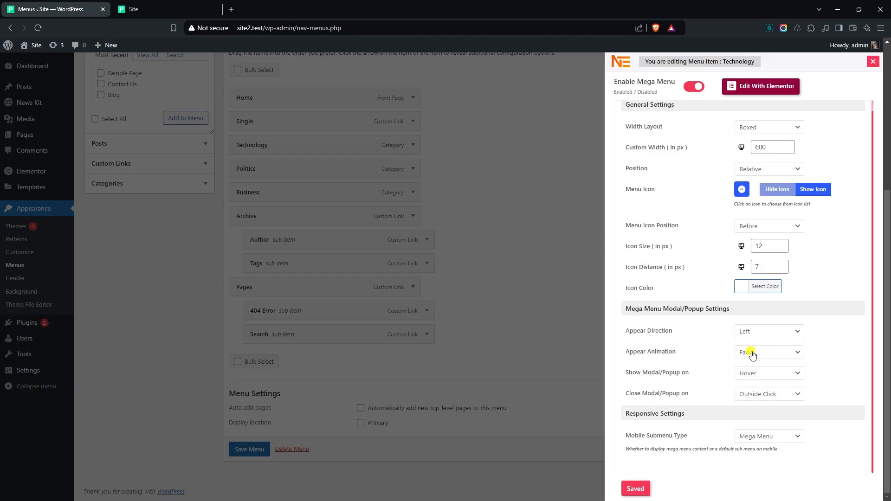
# Choose Slide as the Technology mega menu's Appear Animation and preview it.
pyautogui.click(768, 352)
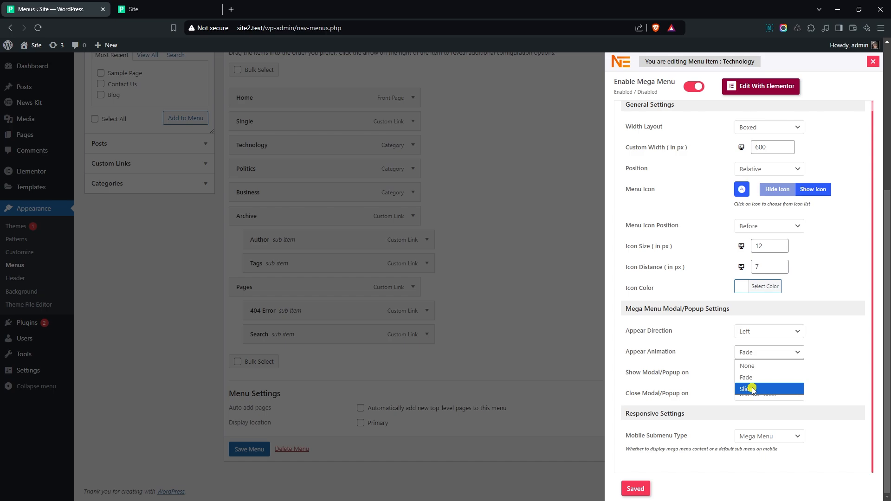
pyautogui.click(745, 388)
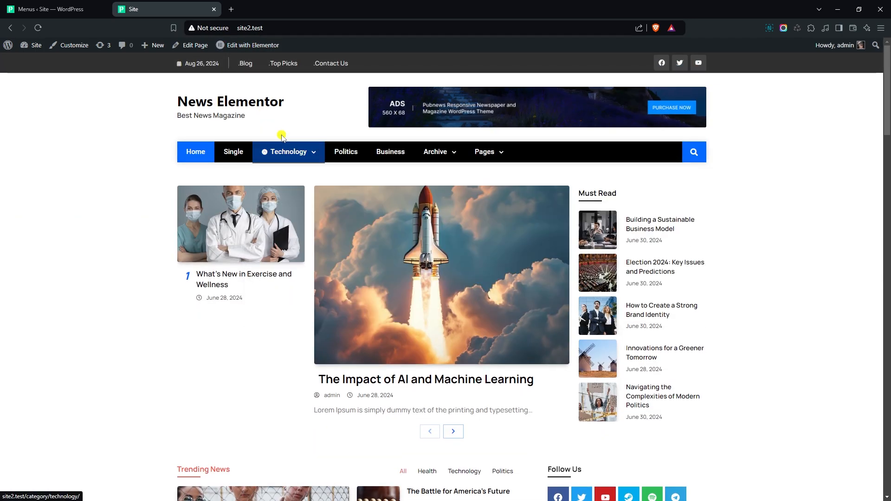
pyautogui.moveTo(163, 75)
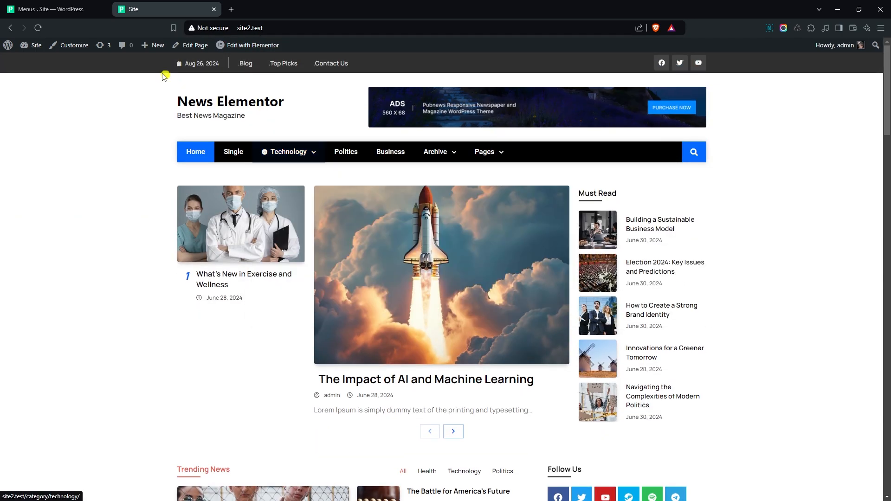
pyautogui.click(51, 9)
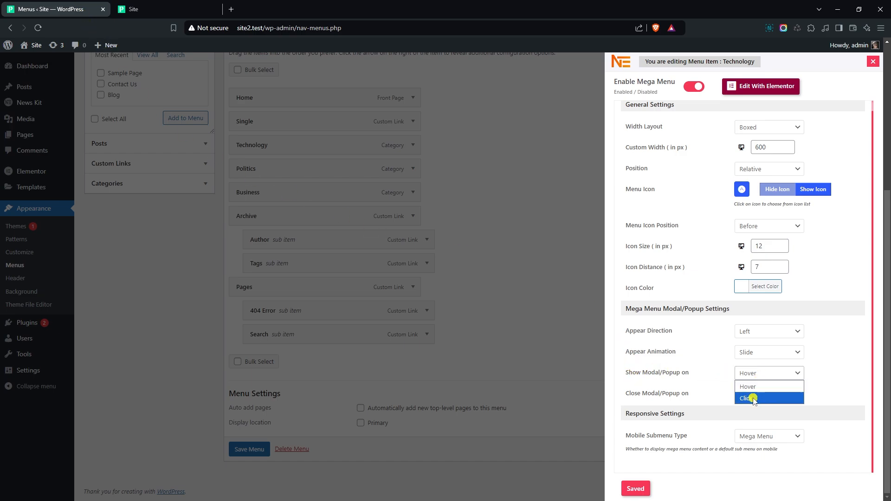
# Set Show Modal/Popup on to Click and open Technology's mega menu on the site.
pyautogui.click(747, 398)
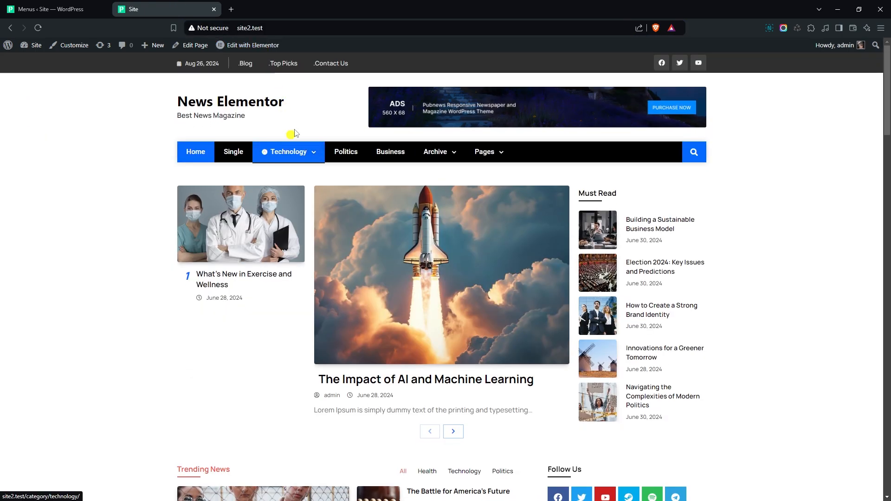
pyautogui.click(287, 152)
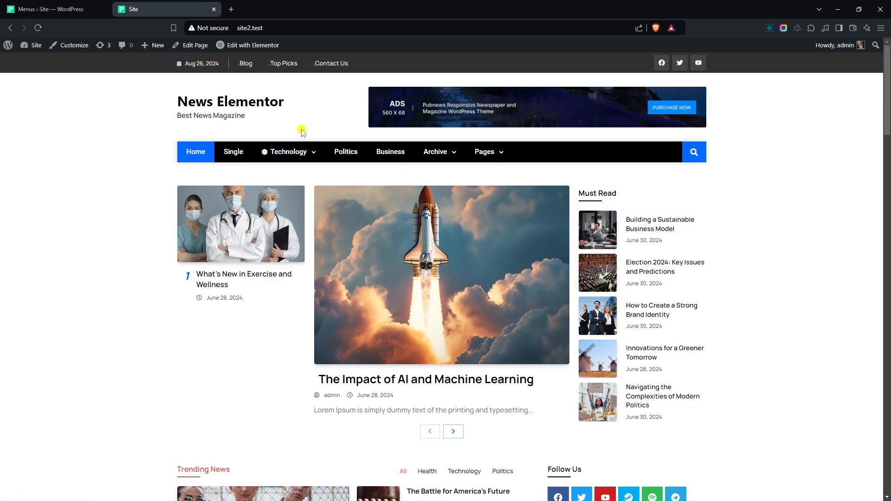
pyautogui.moveTo(287, 152)
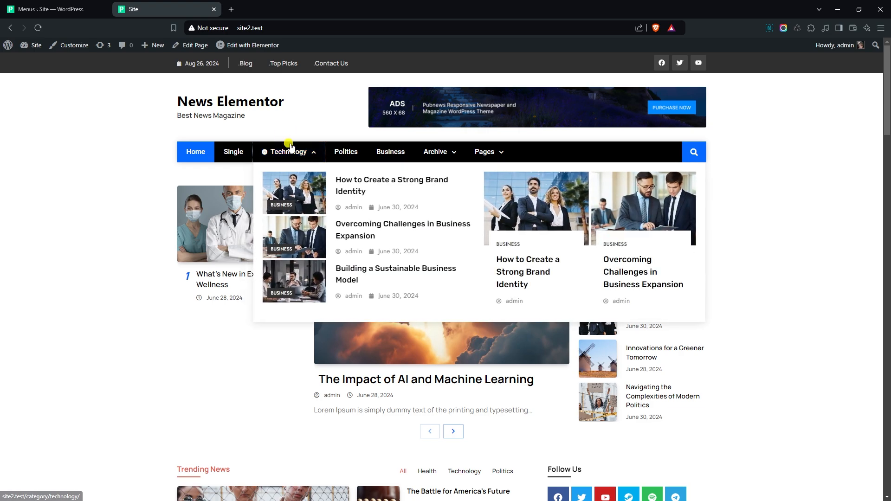
pyautogui.moveTo(86, 21)
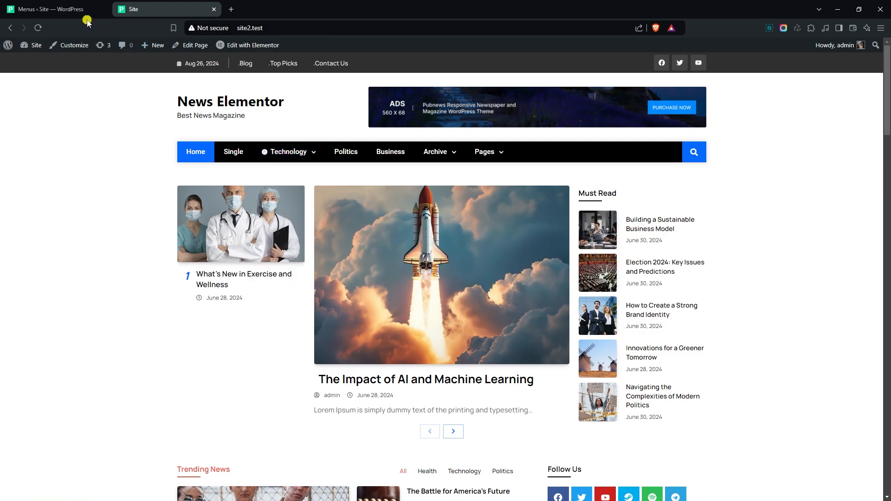
# Set Close Modal/Popup on to Only on Menu Click, save, and test it on the site.
pyautogui.click(51, 9)
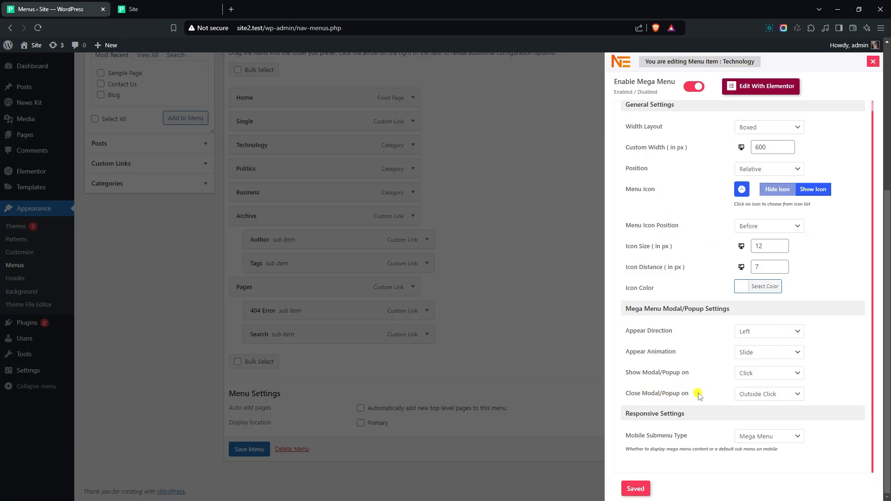
pyautogui.click(767, 393)
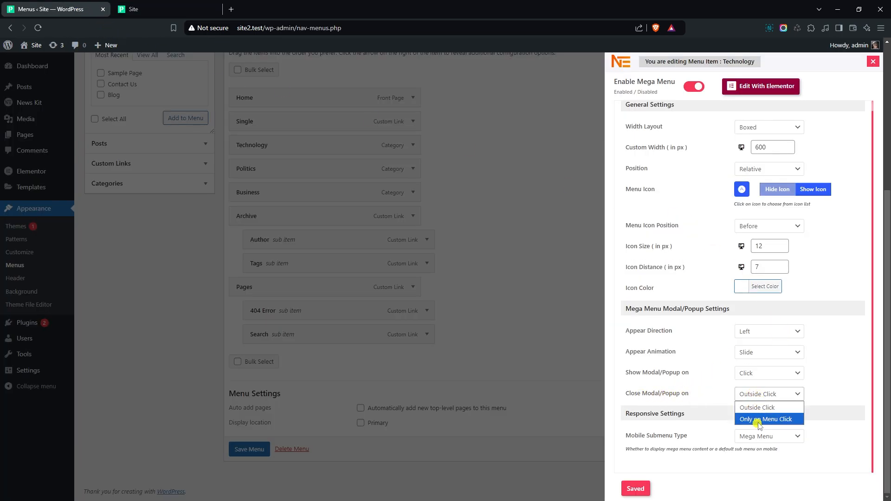
pyautogui.click(767, 419)
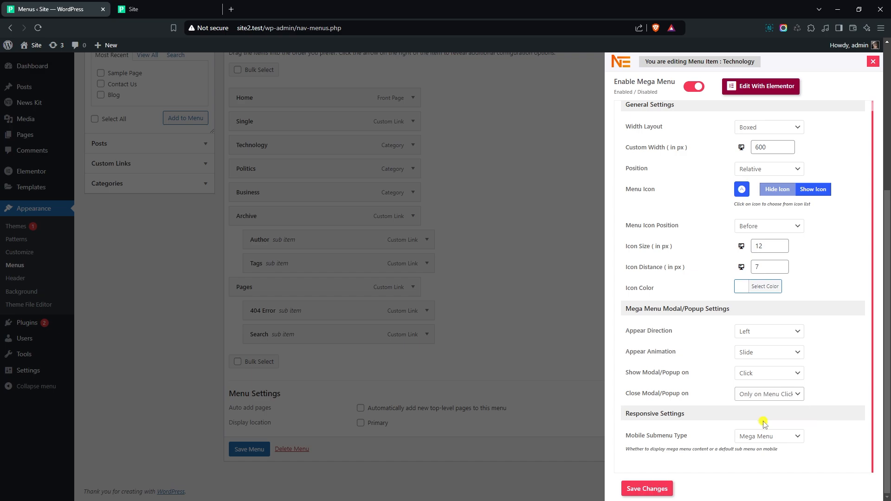
pyautogui.click(646, 488)
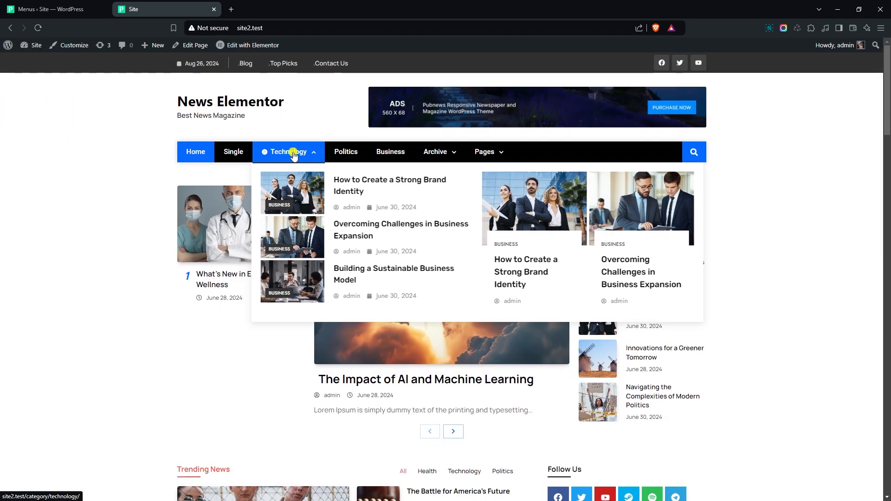
pyautogui.moveTo(165, 90)
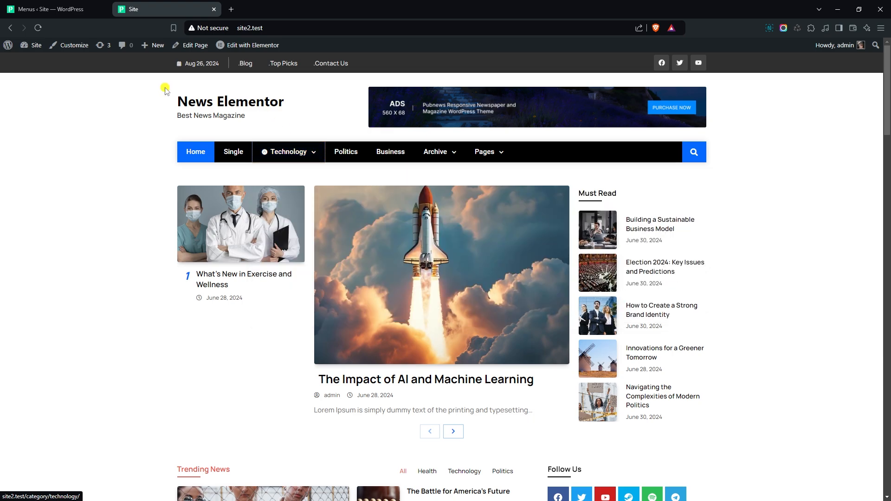
pyautogui.click(54, 10)
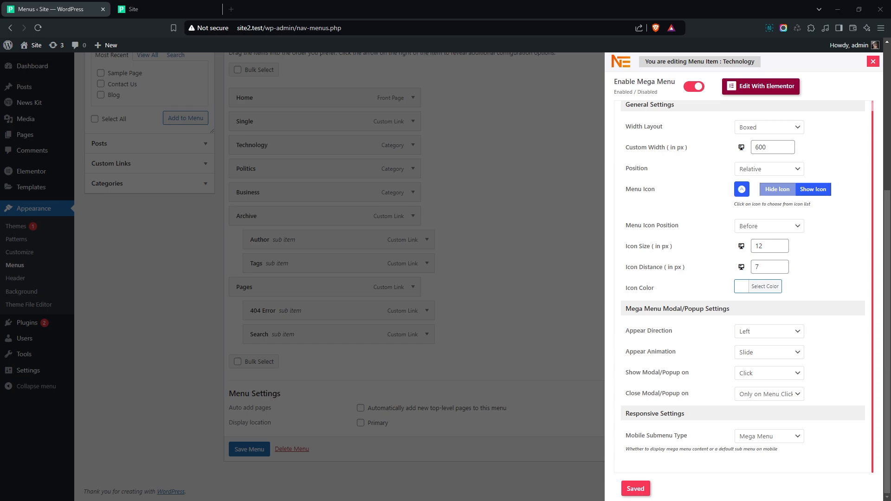
pyautogui.scroll(3)
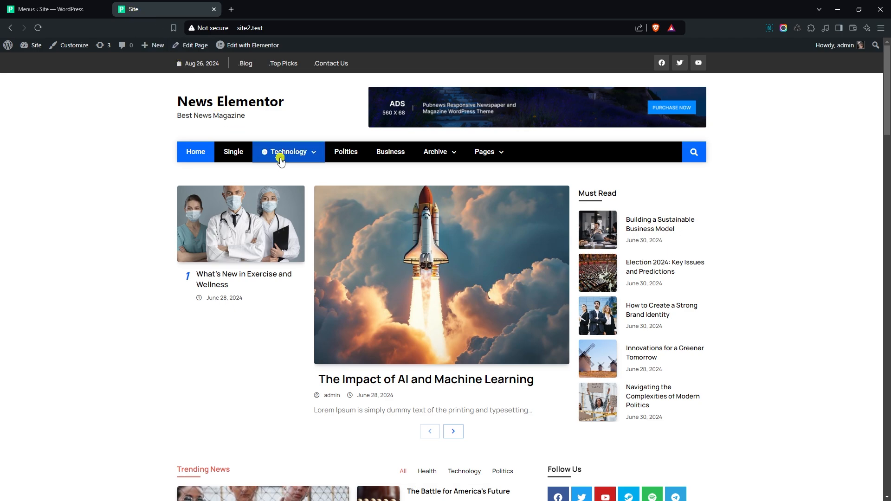
# Preview the site at responsive width and try expanding Technology in the mobile menu.
pyautogui.press('F12')
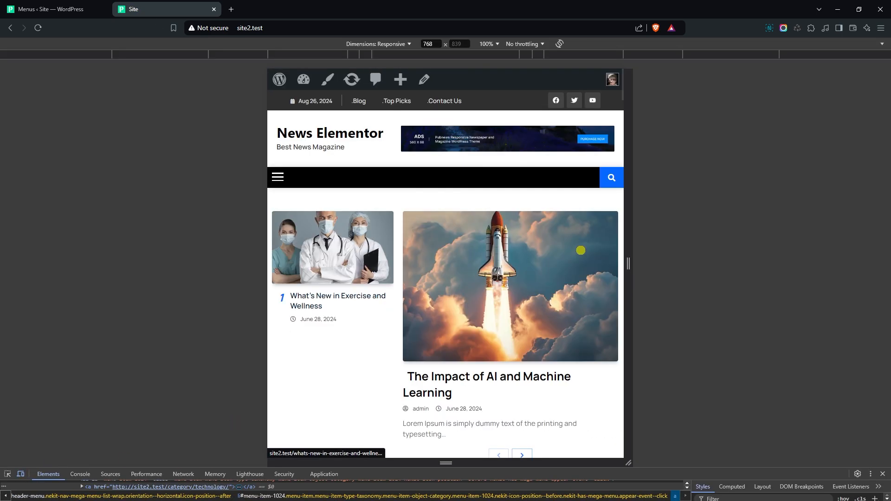
pyautogui.click(277, 176)
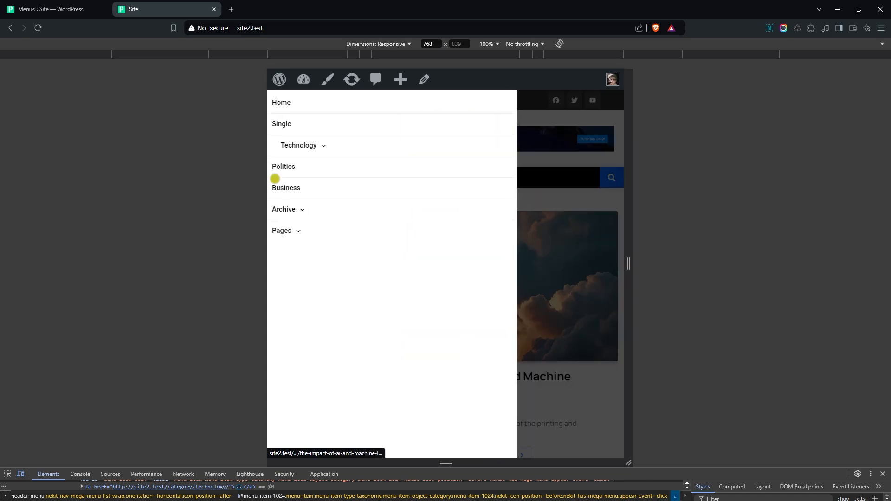
pyautogui.click(298, 144)
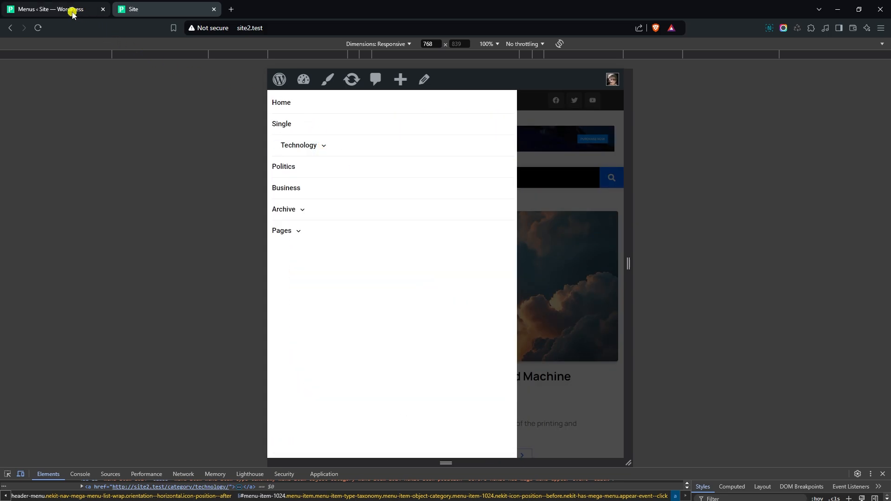
# Change Technology's Mobile Submenu Type, then recheck the hamburger menu.
pyautogui.click(51, 10)
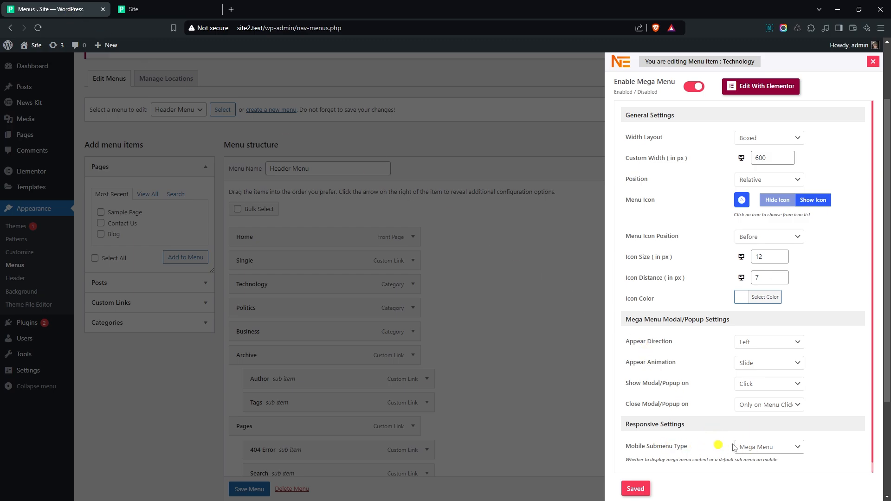
pyautogui.click(768, 447)
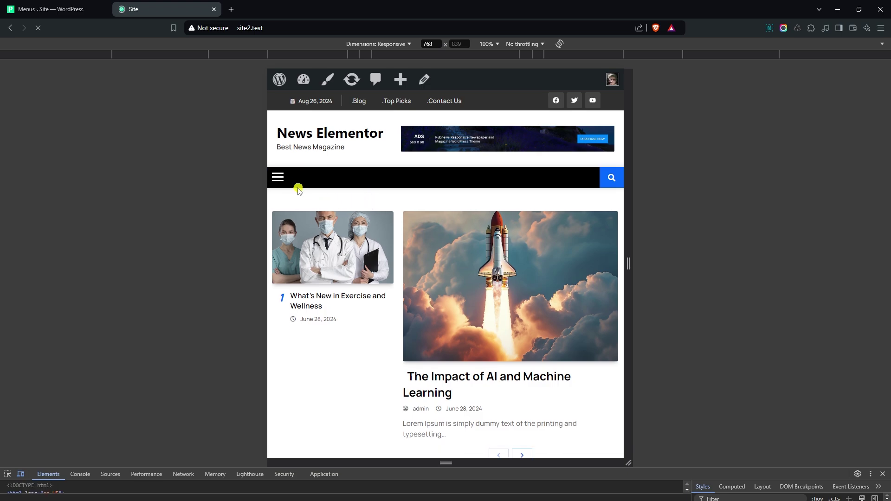
pyautogui.click(278, 177)
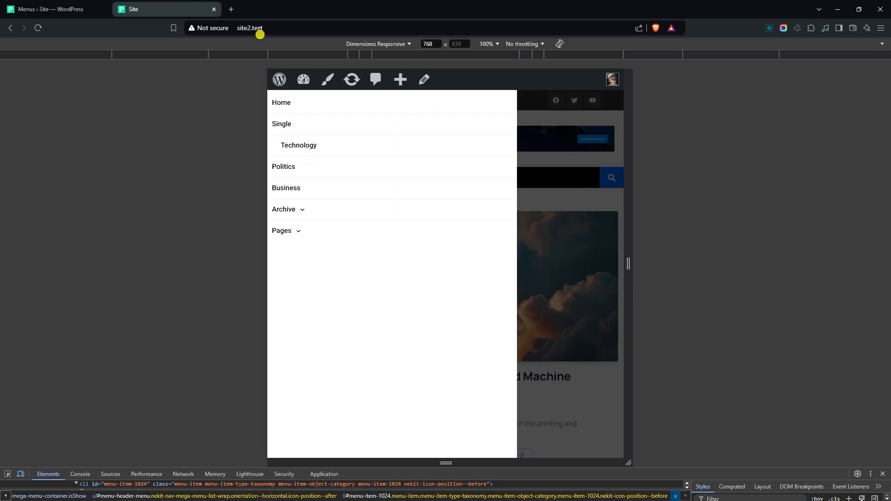
pyautogui.click(342, 10)
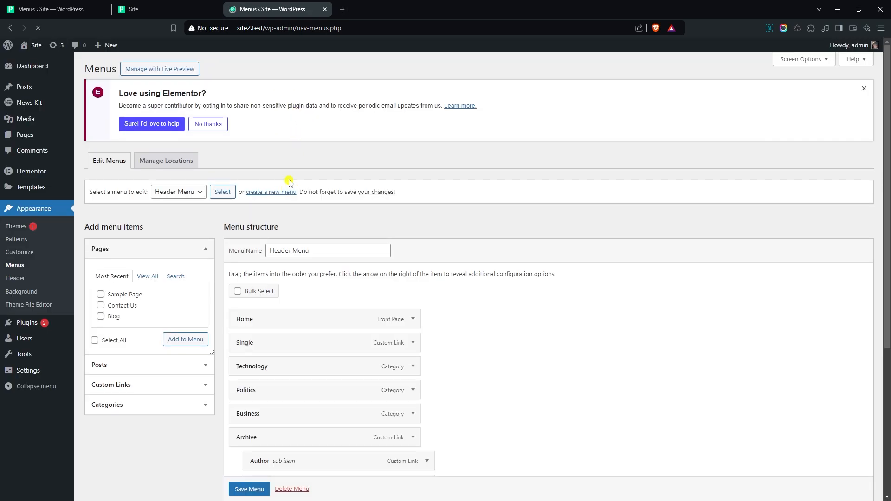
# Add Sample Page and Blog under Technology, save the Header Menu, and expand it on mobile.
pyautogui.click(101, 223)
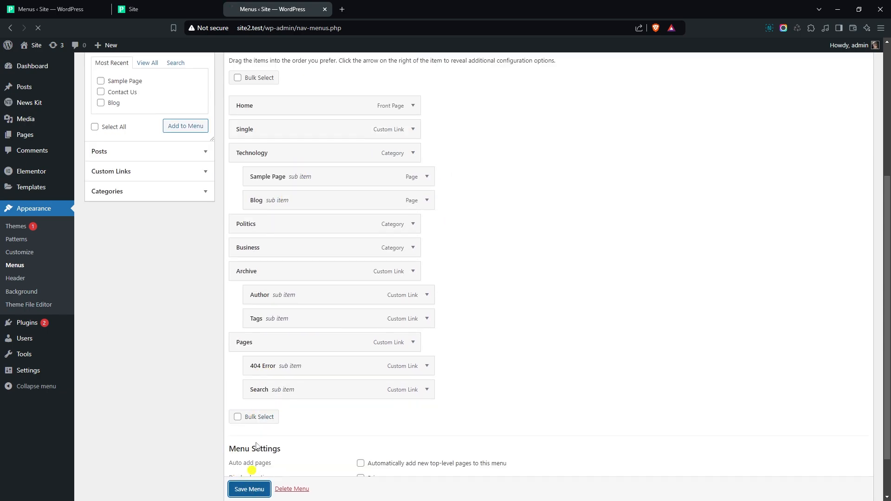
pyautogui.click(249, 489)
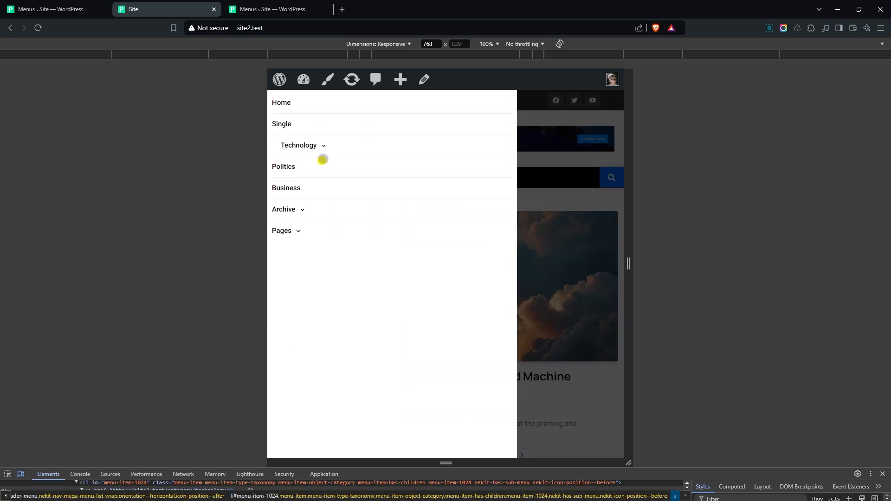
pyautogui.click(303, 145)
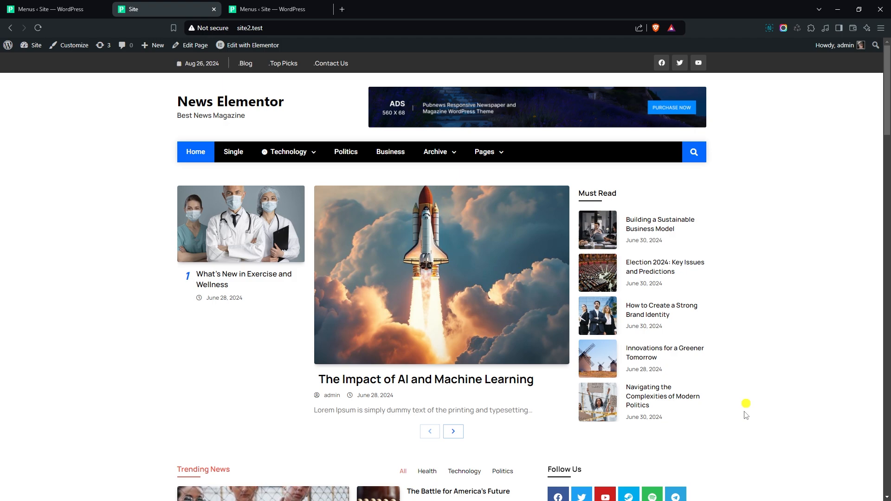
# Switch the Nav Mega Menu widget's General orientation to Vertical and check the demo page.
pyautogui.click(251, 45)
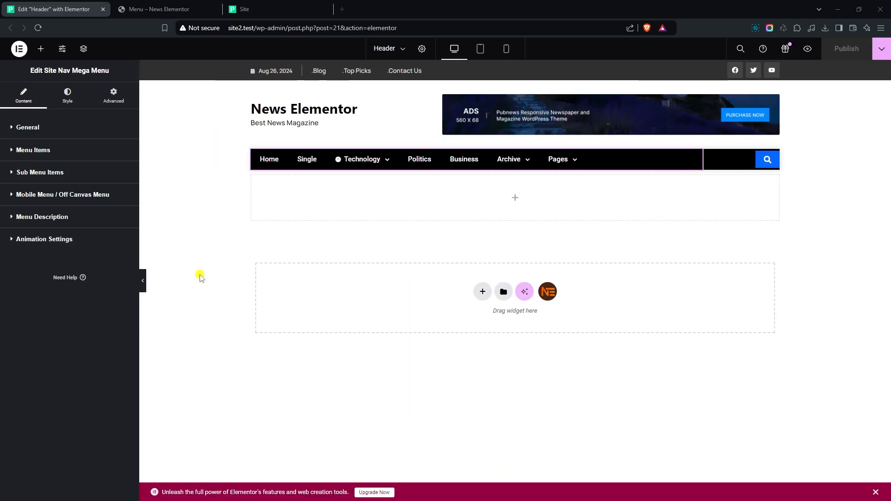
pyautogui.moveTo(104, 150)
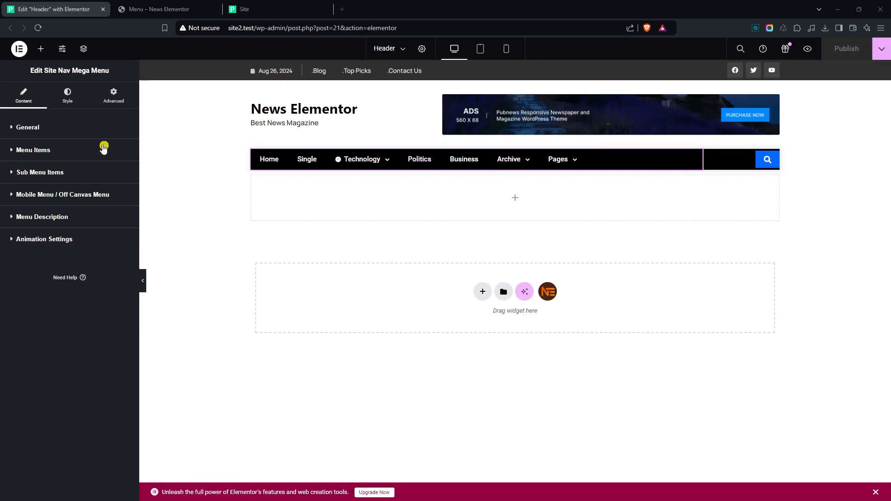
pyautogui.click(27, 127)
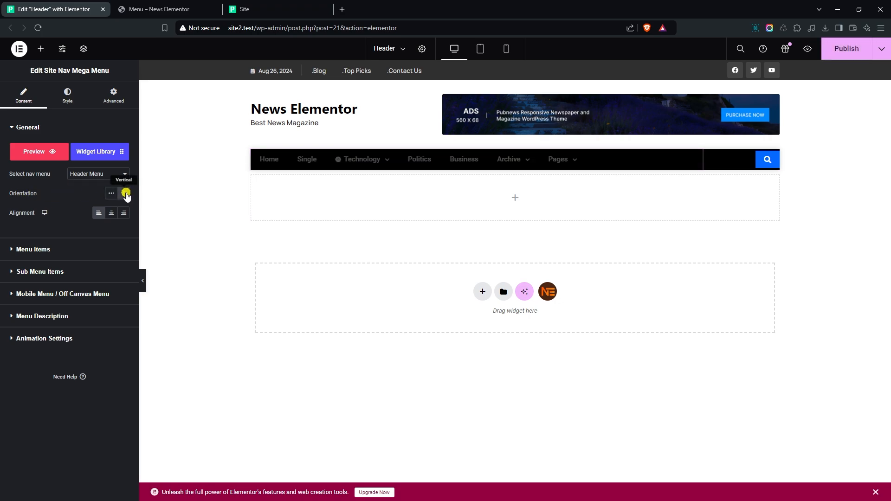
pyautogui.click(124, 193)
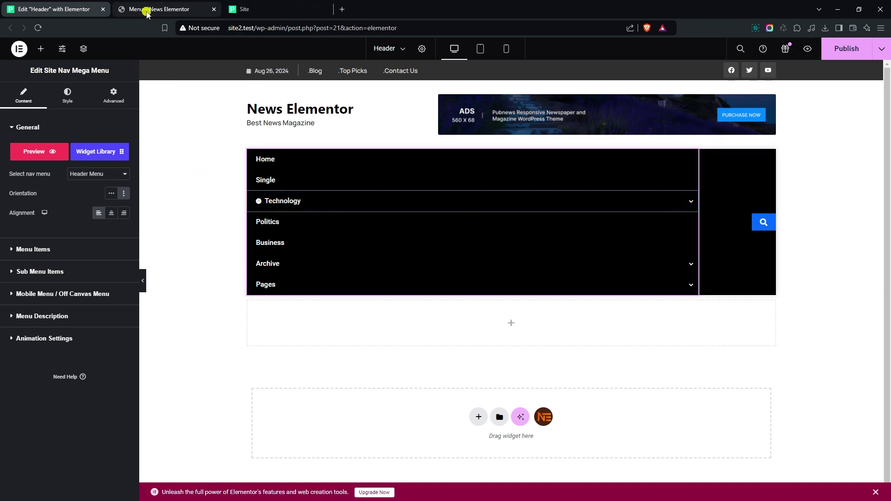
pyautogui.click(166, 9)
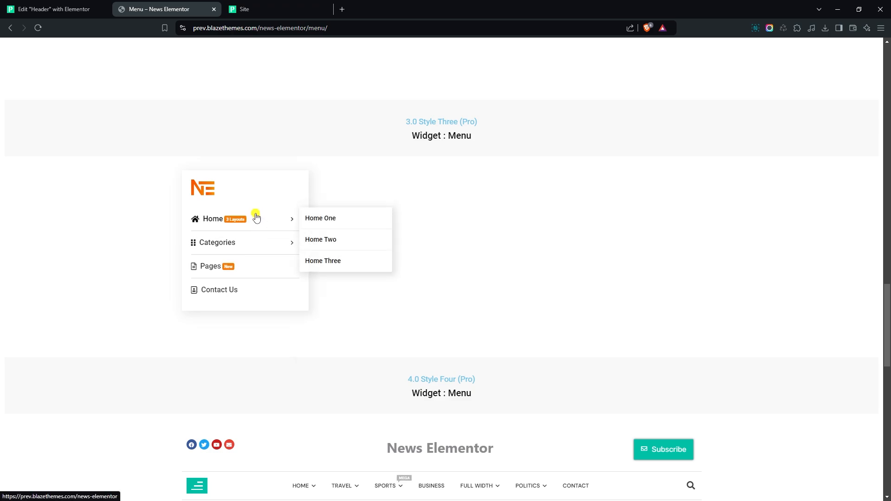
pyautogui.click(53, 9)
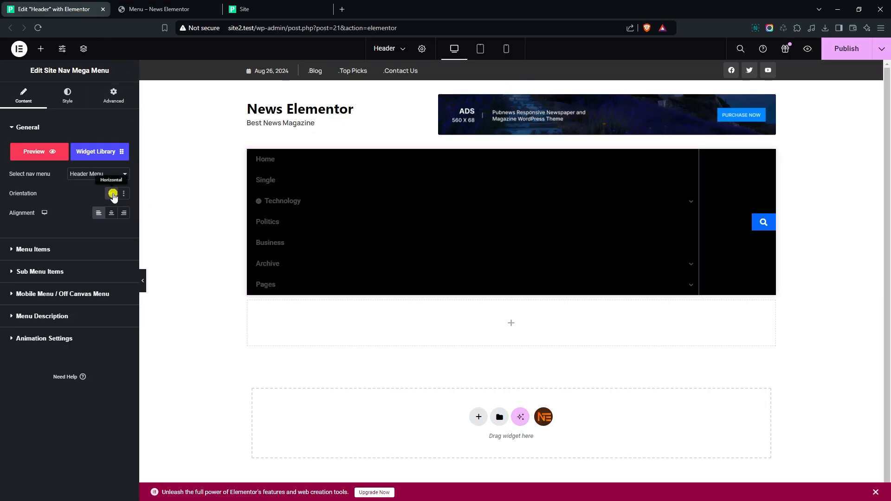
# Set orientation back to Horizontal, show the 768 mobile breakpoint, and preview tablet and mobile views.
pyautogui.click(112, 193)
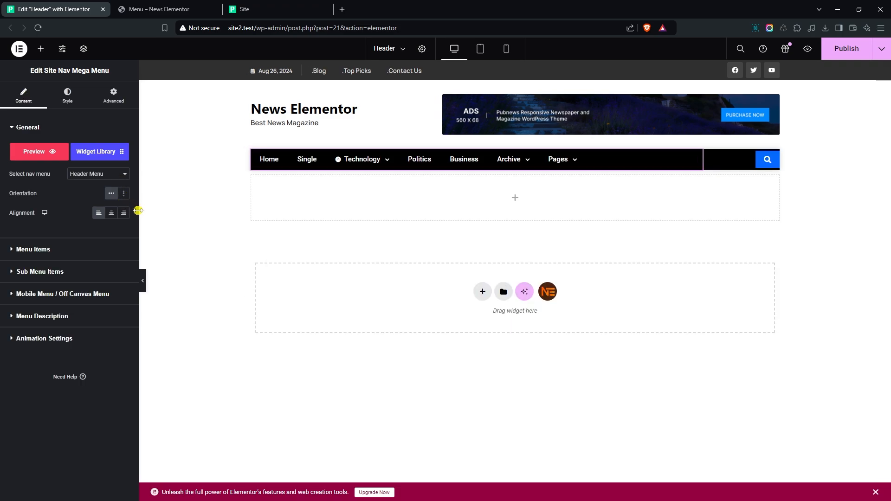
pyautogui.moveTo(54, 260)
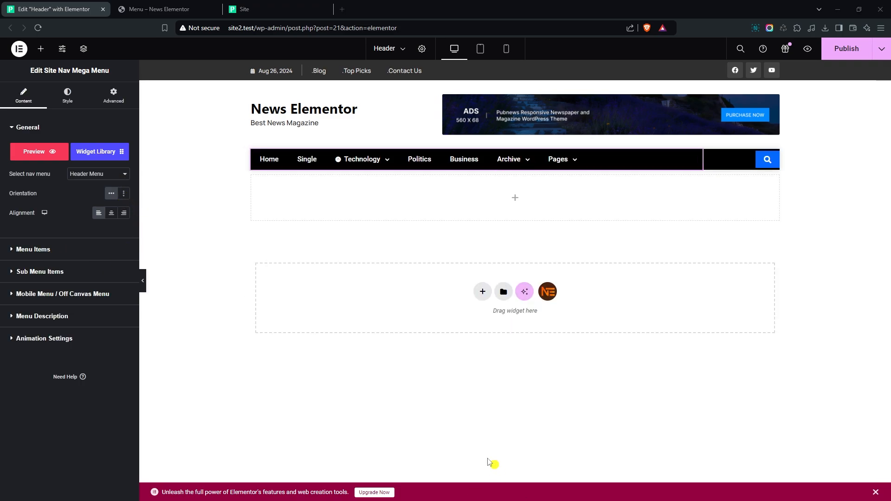
pyautogui.moveTo(52, 297)
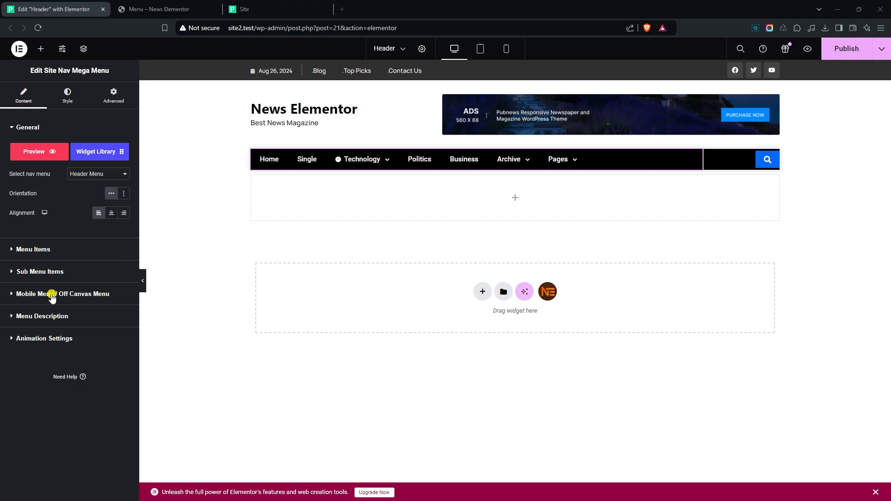
pyautogui.click(63, 294)
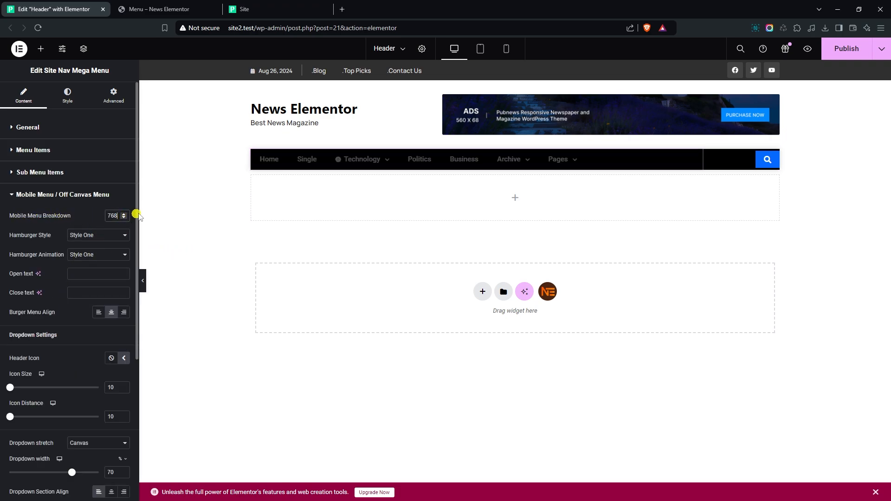
pyautogui.moveTo(482, 48)
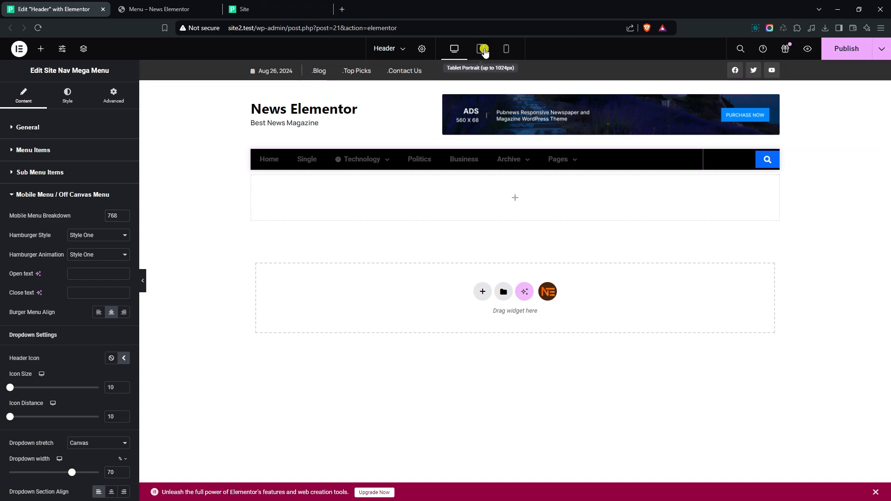
pyautogui.click(505, 49)
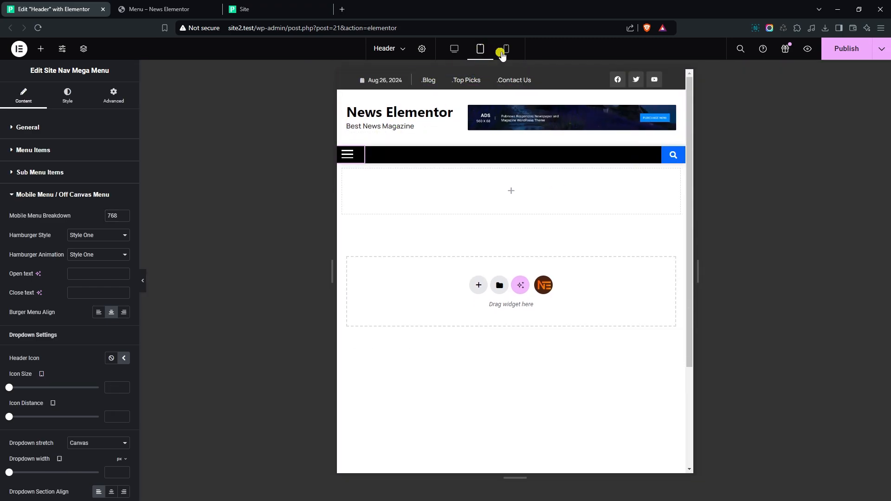
pyautogui.click(454, 49)
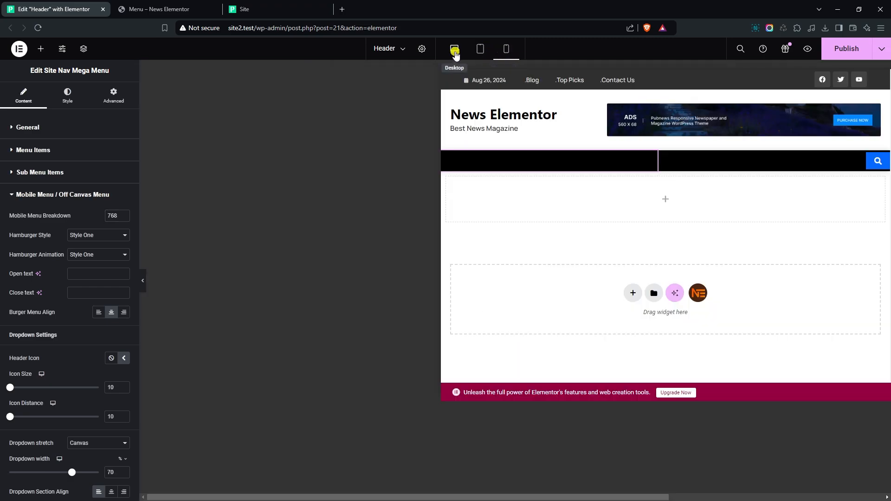
pyautogui.click(454, 48)
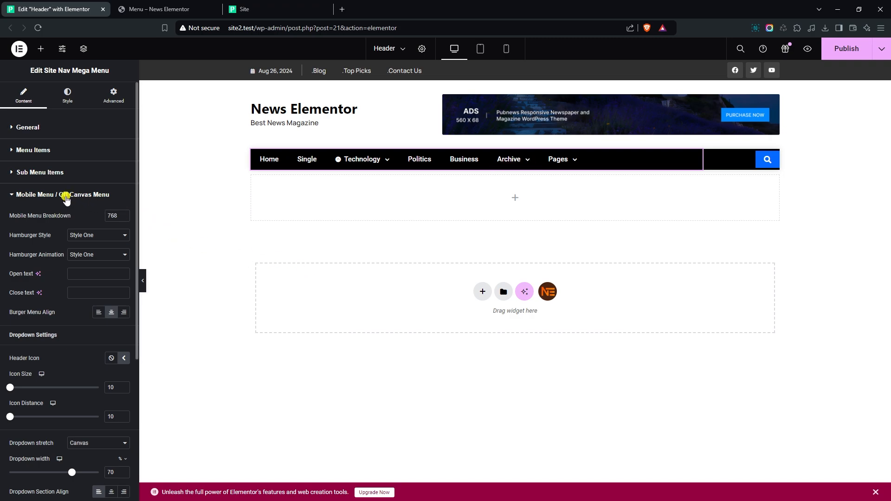
# Enable menu descriptions with a Bounce motion effect, then go to the live site.
pyautogui.click(63, 194)
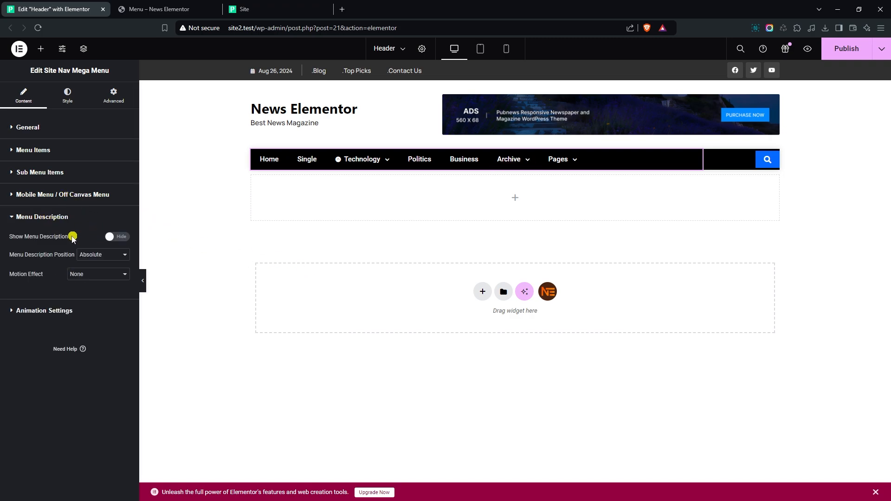
pyautogui.click(117, 237)
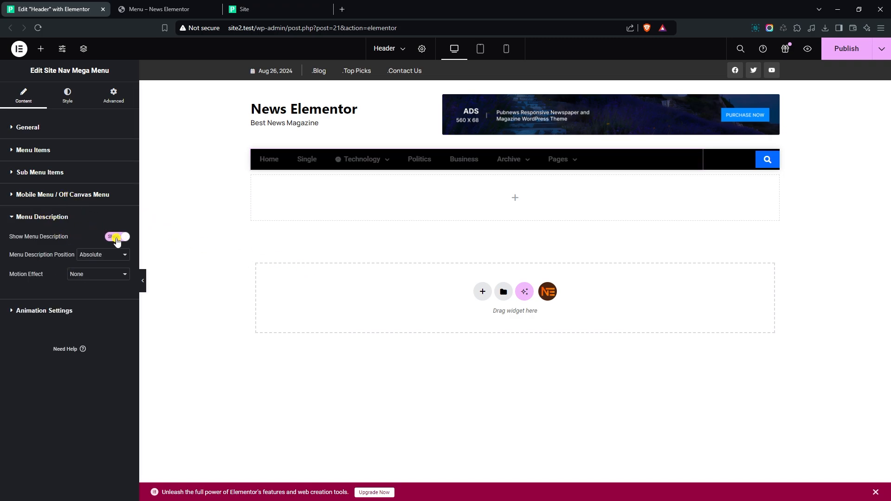
pyautogui.click(117, 236)
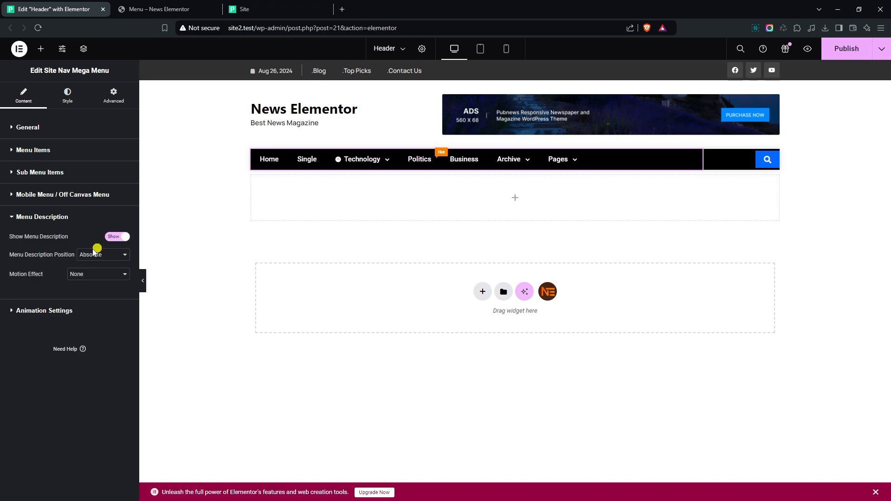
pyautogui.click(97, 274)
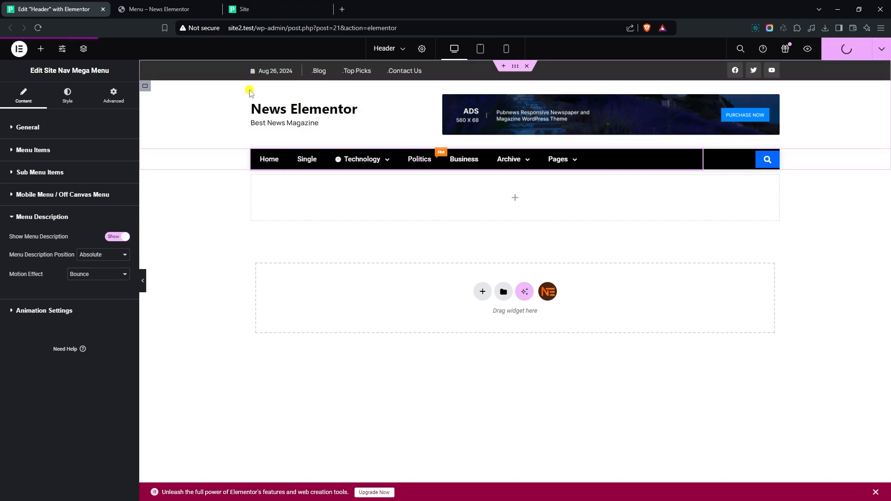
pyautogui.click(267, 9)
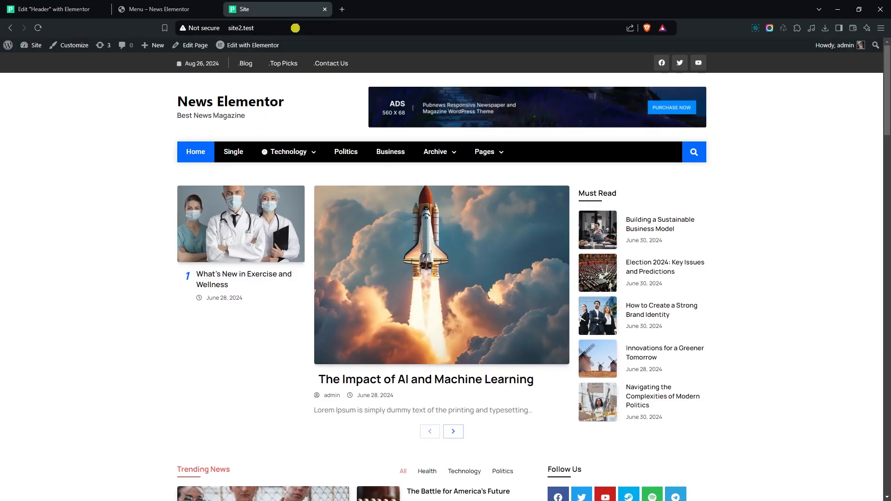
# Reload the live site to show the Hot badge on Politics.
pyautogui.click(40, 28)
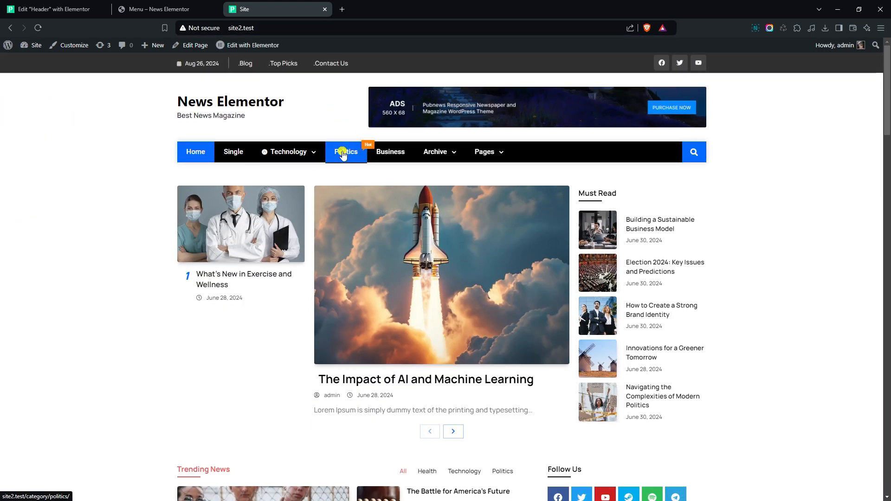
pyautogui.moveTo(341, 158)
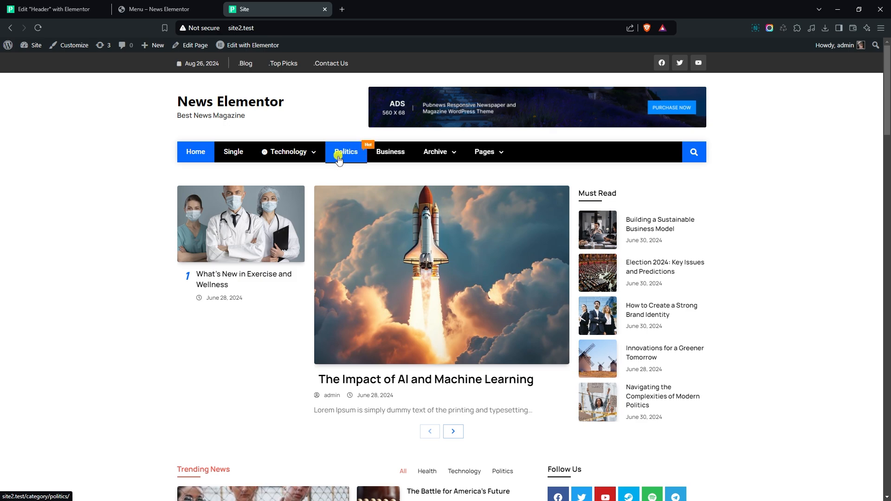